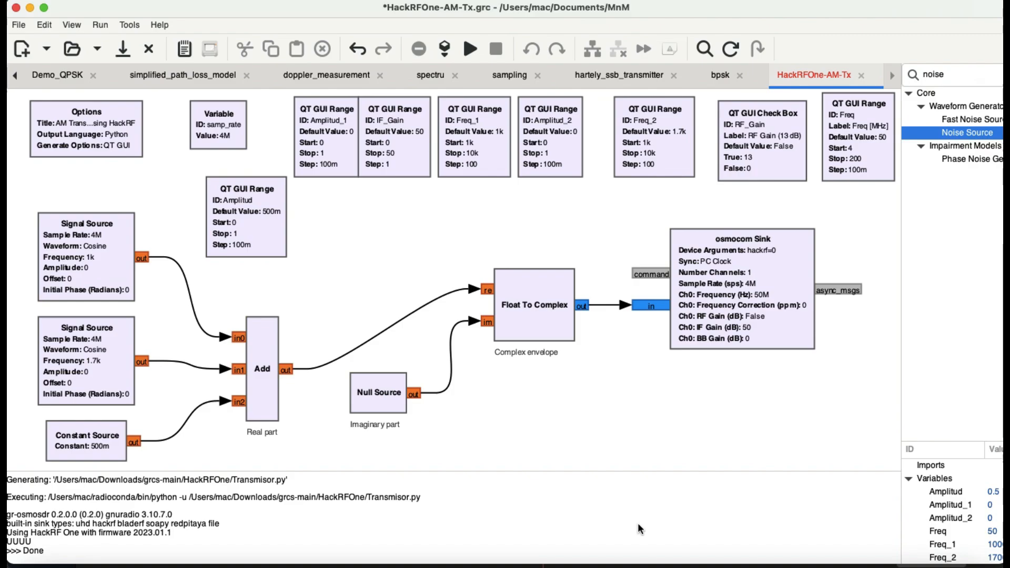
mouse_move(800, 448)
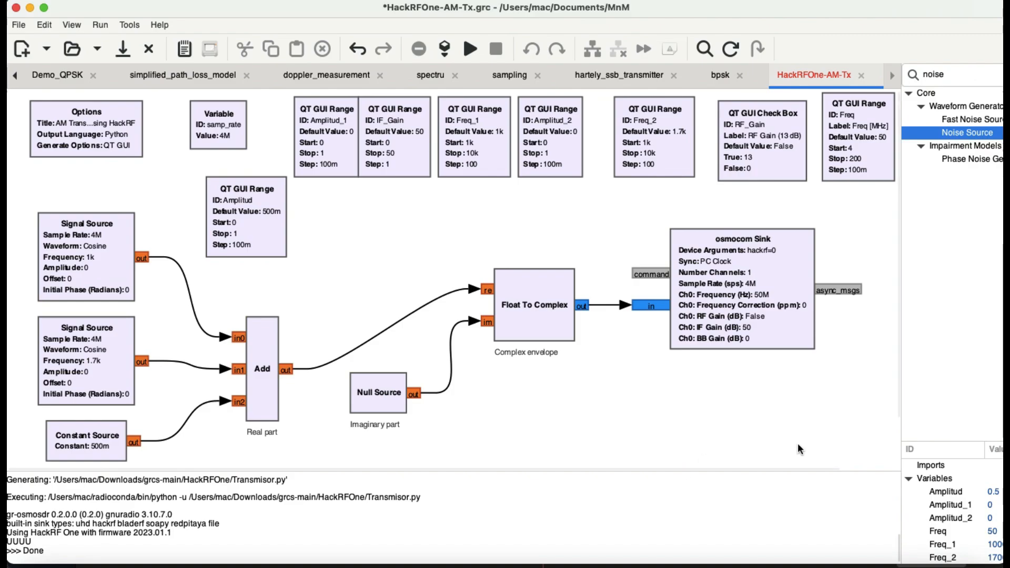
mouse_move(765, 322)
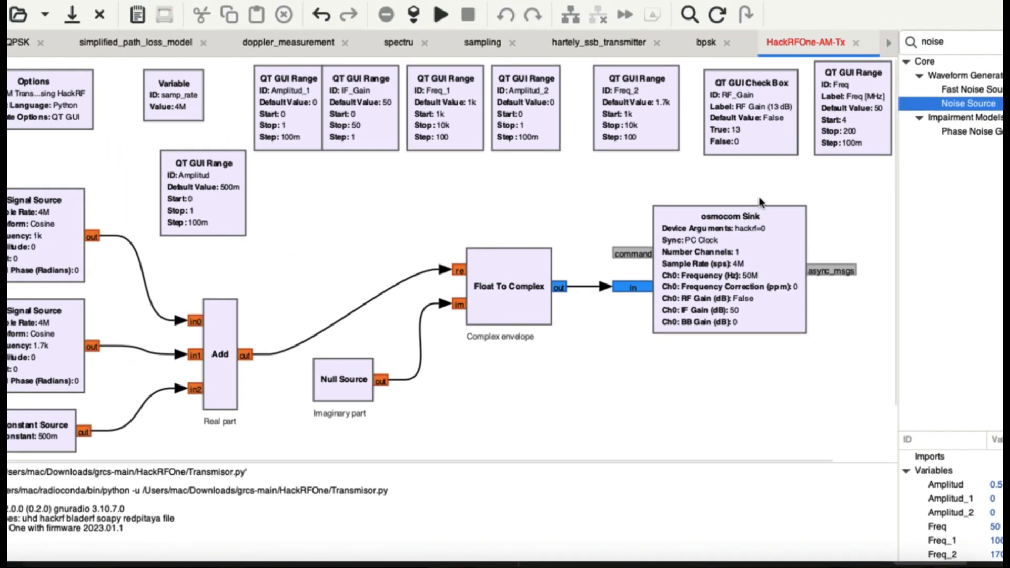
mouse_move(854, 145)
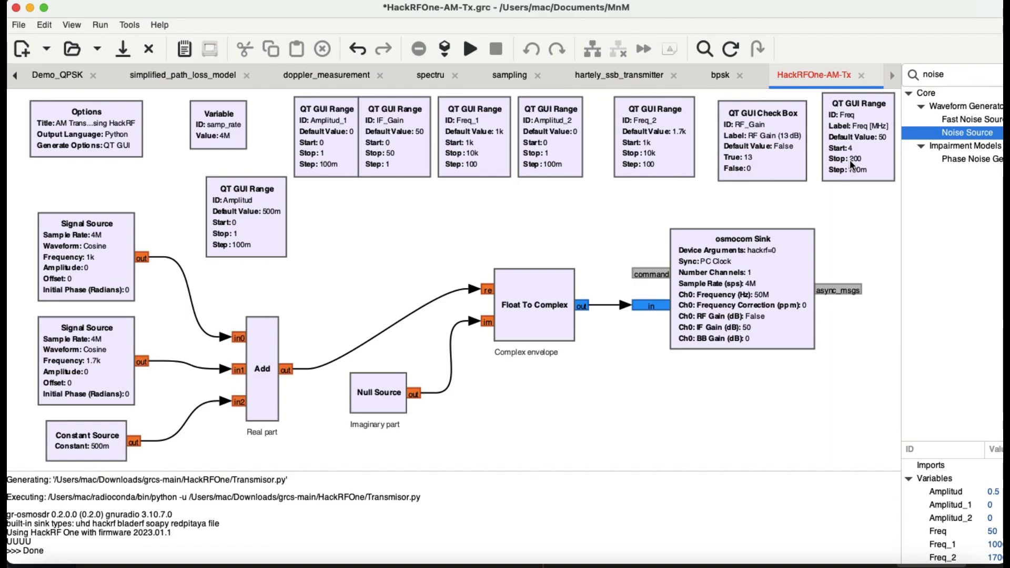
mouse_move(185, 213)
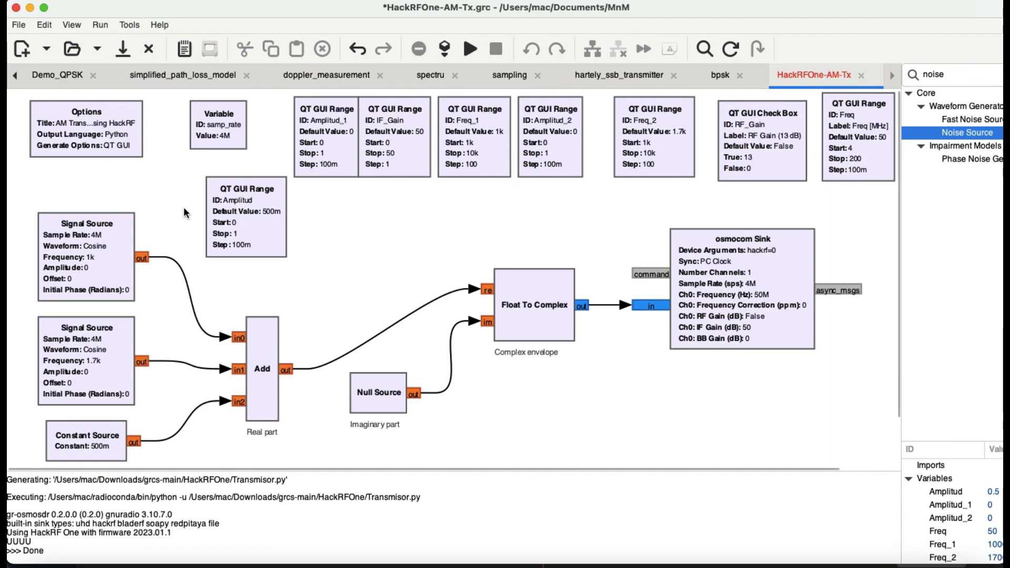
mouse_move(361, 161)
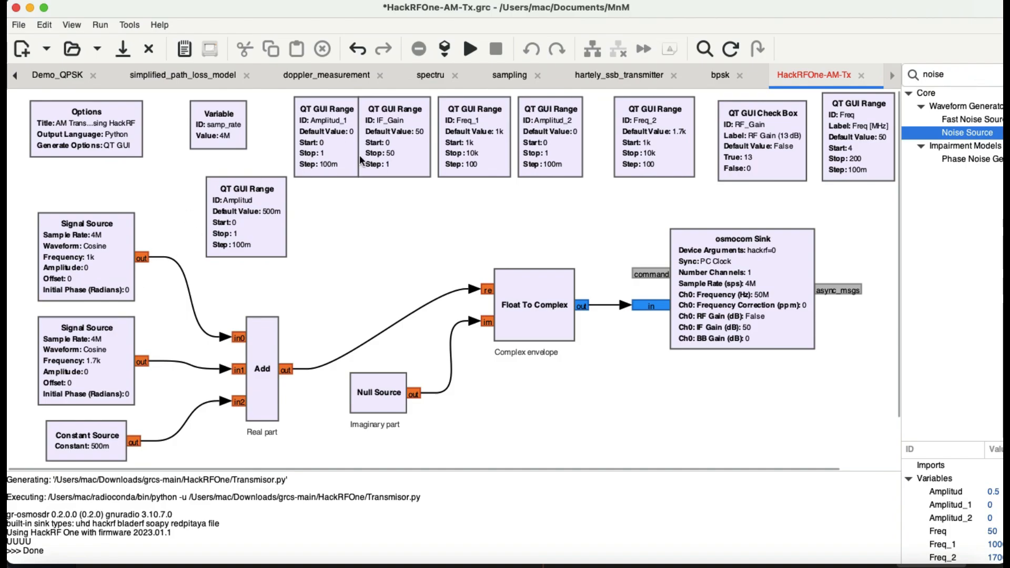
mouse_move(325, 123)
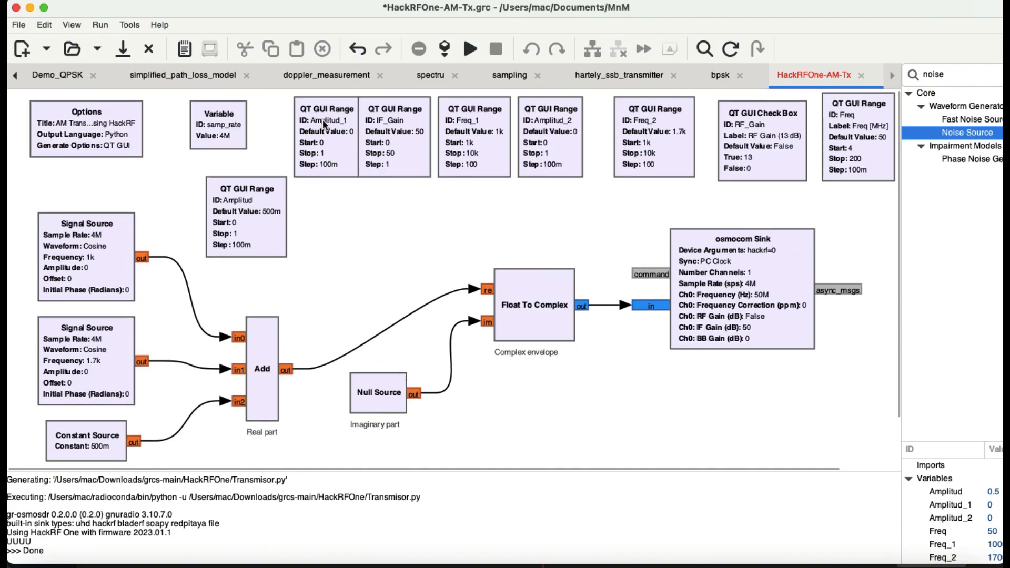
mouse_move(509, 158)
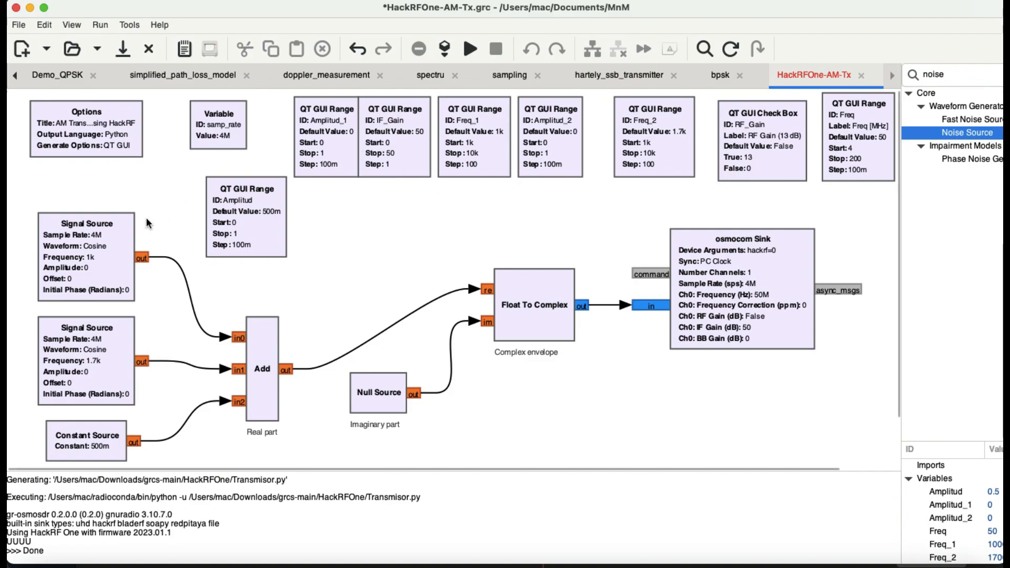
mouse_move(214, 367)
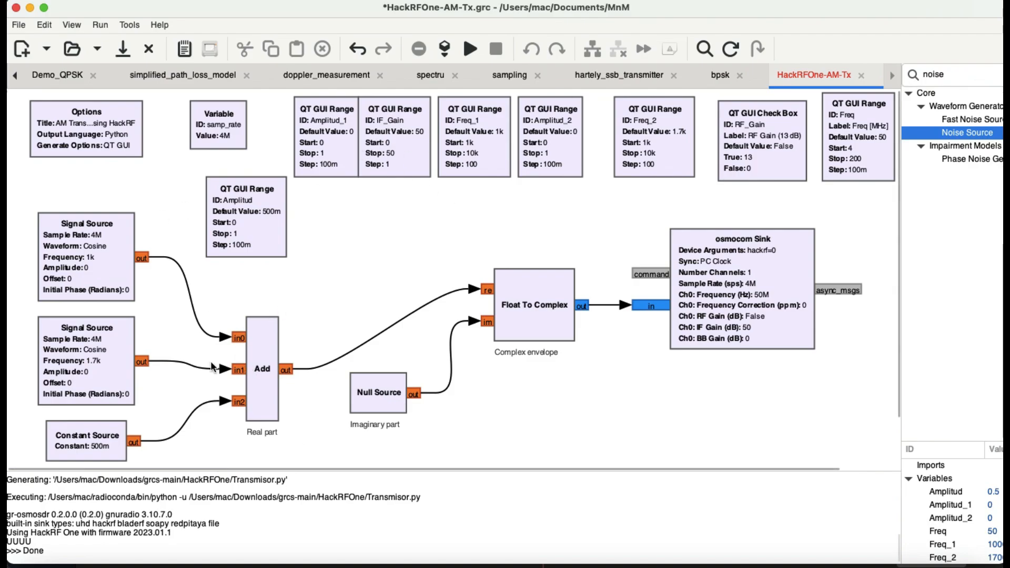
mouse_move(109, 427)
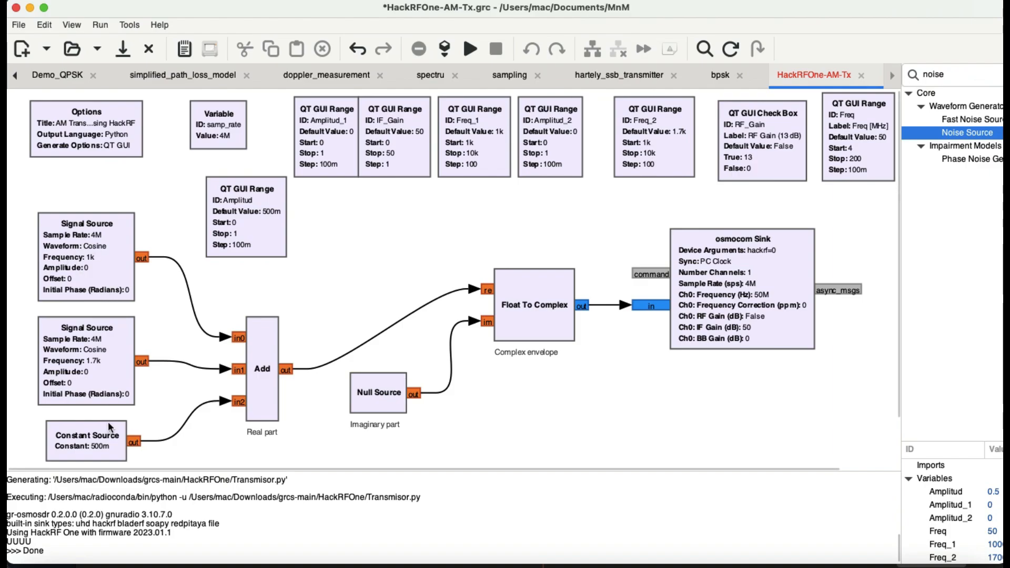
mouse_move(79, 353)
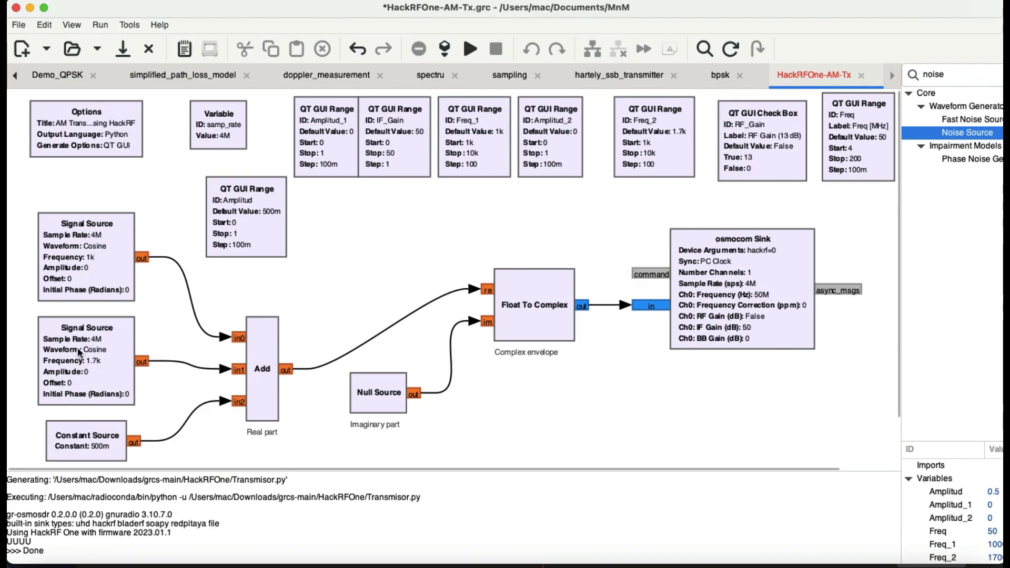
mouse_move(90, 350)
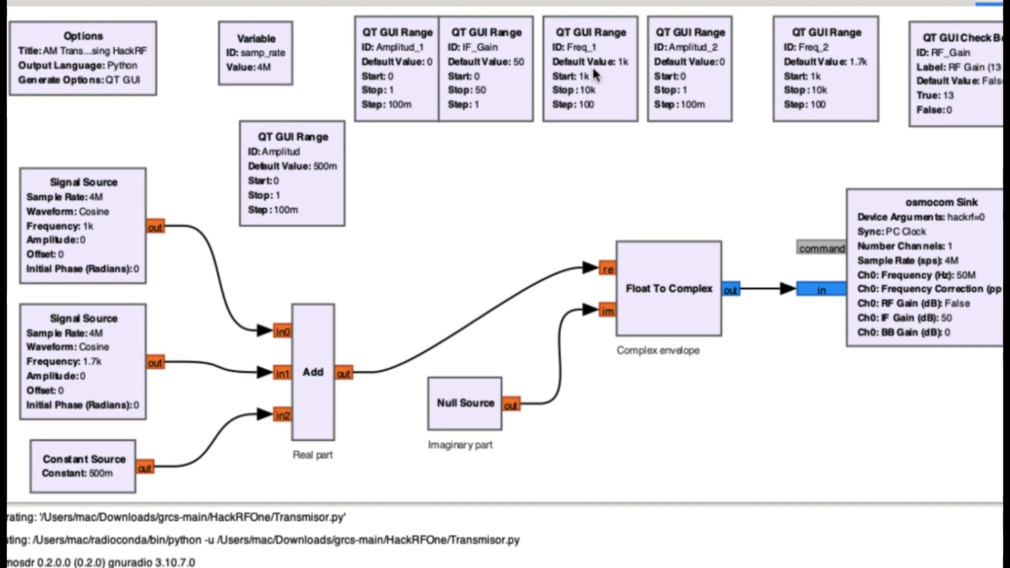
mouse_move(649, 68)
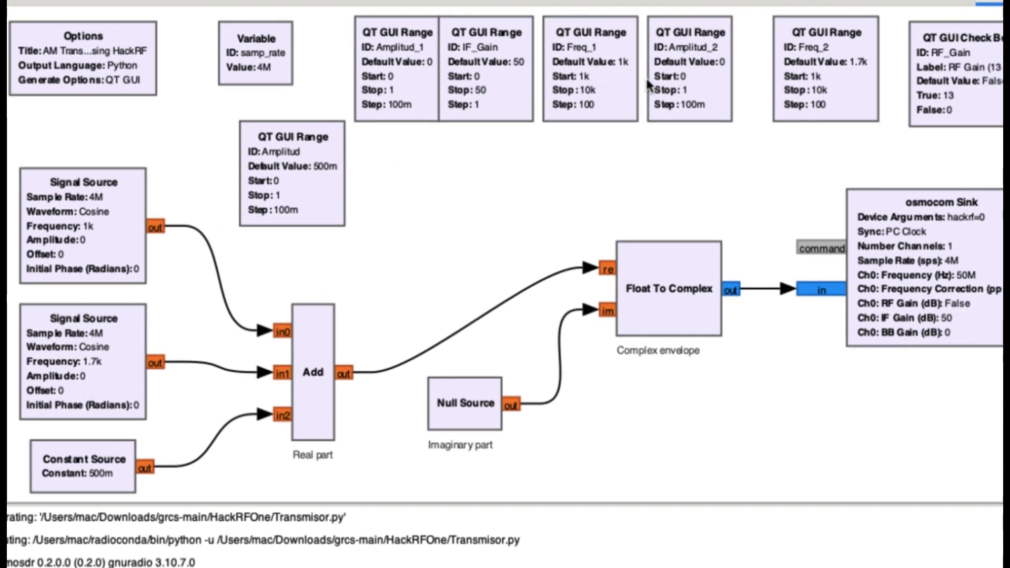
mouse_move(802, 103)
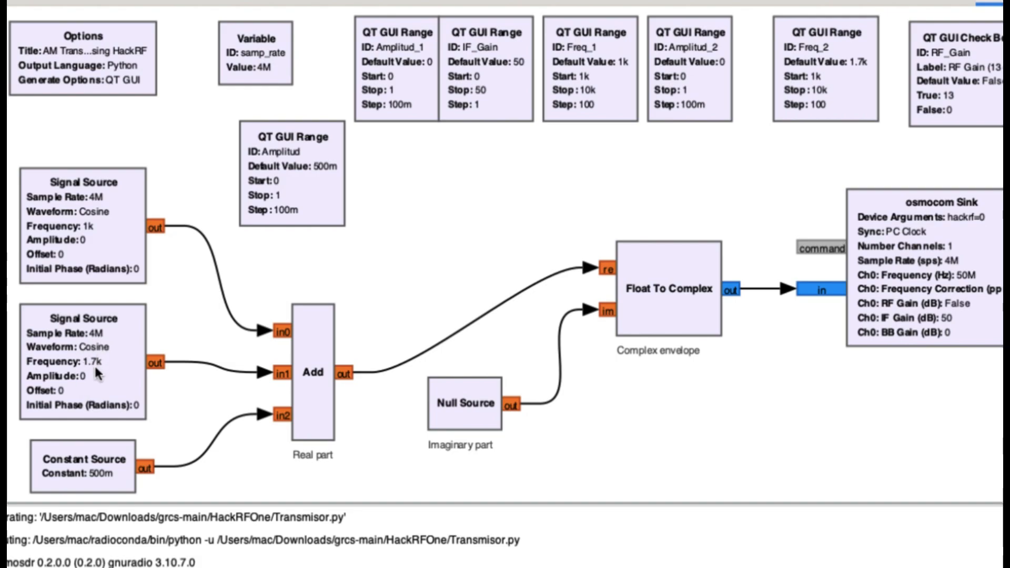
mouse_move(586, 82)
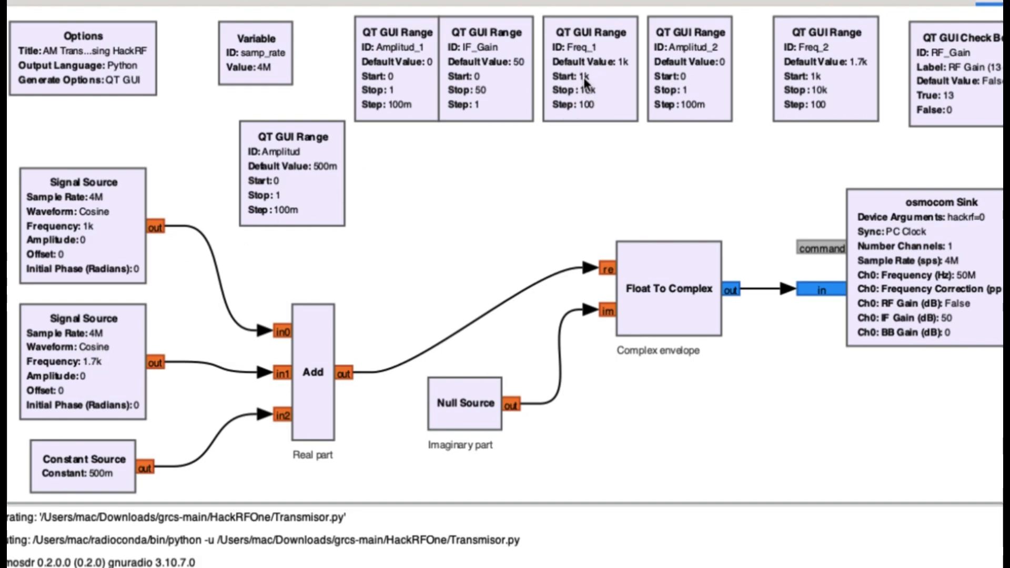
mouse_move(587, 111)
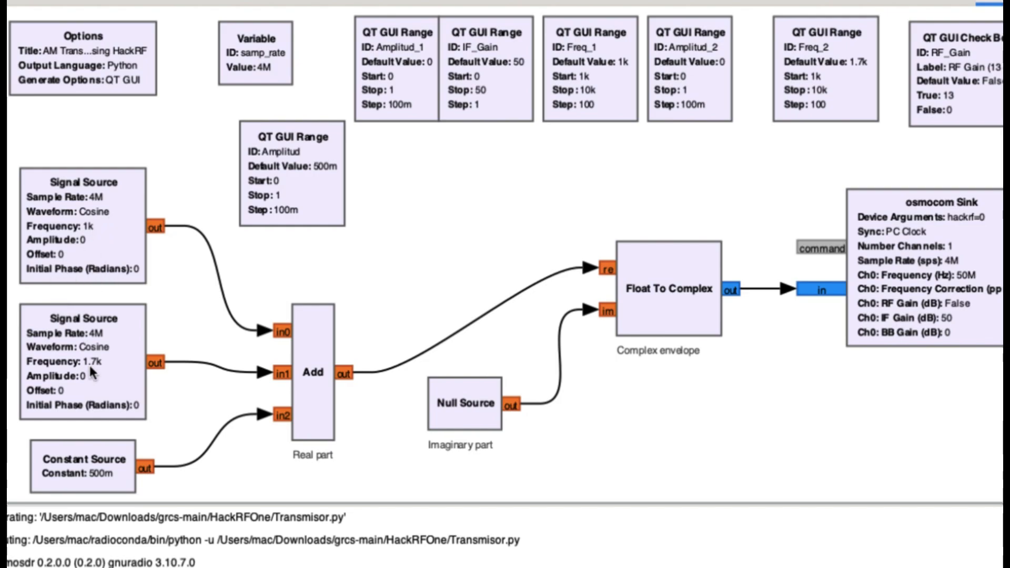
mouse_move(92, 270)
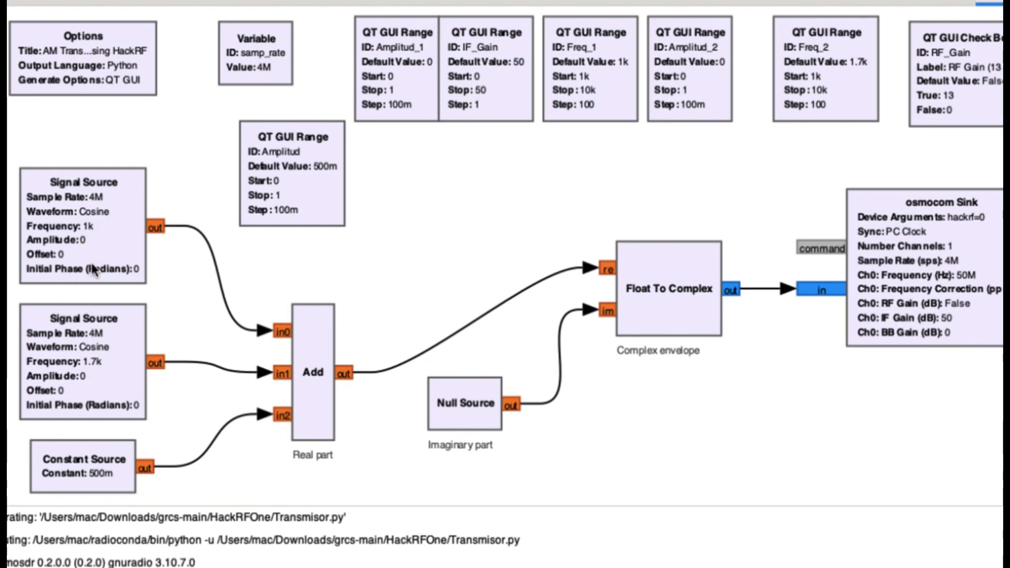
mouse_move(76, 454)
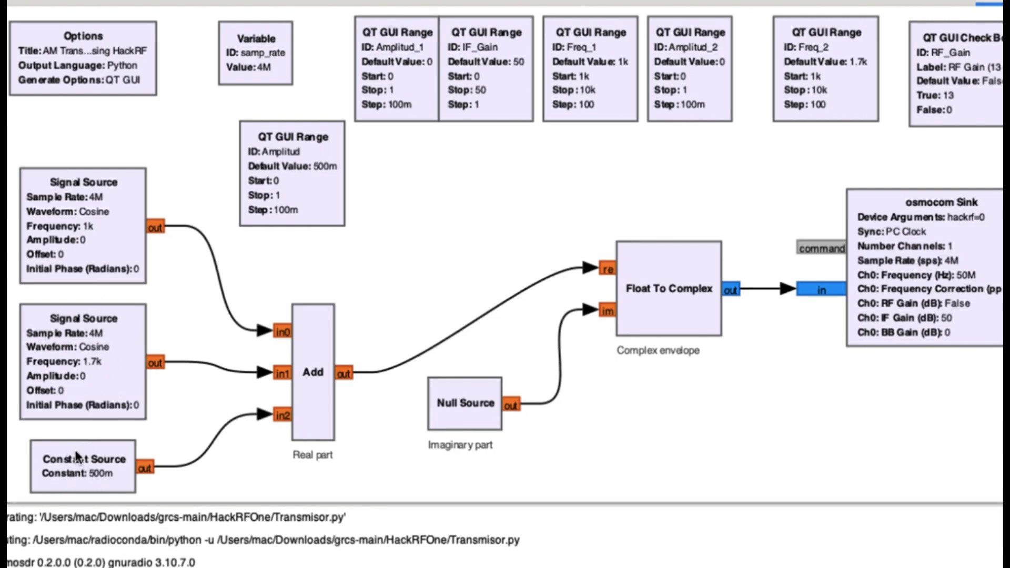
mouse_move(81, 474)
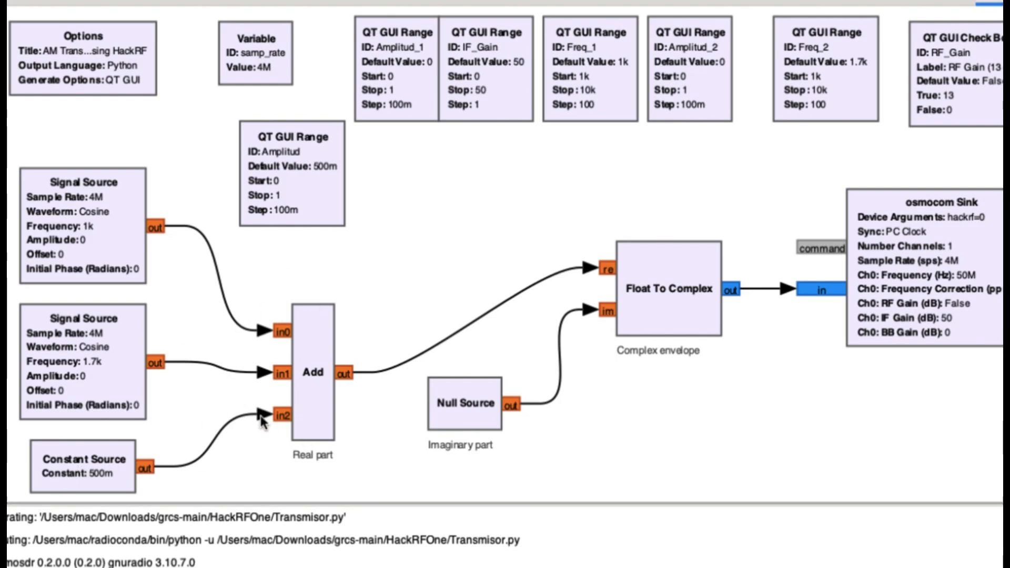
mouse_move(422, 358)
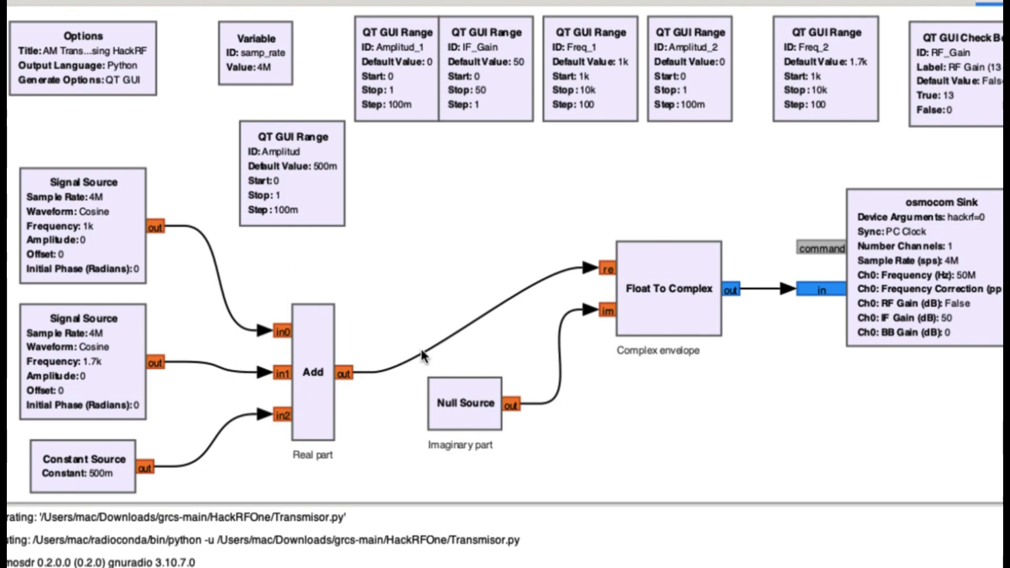
mouse_move(730, 328)
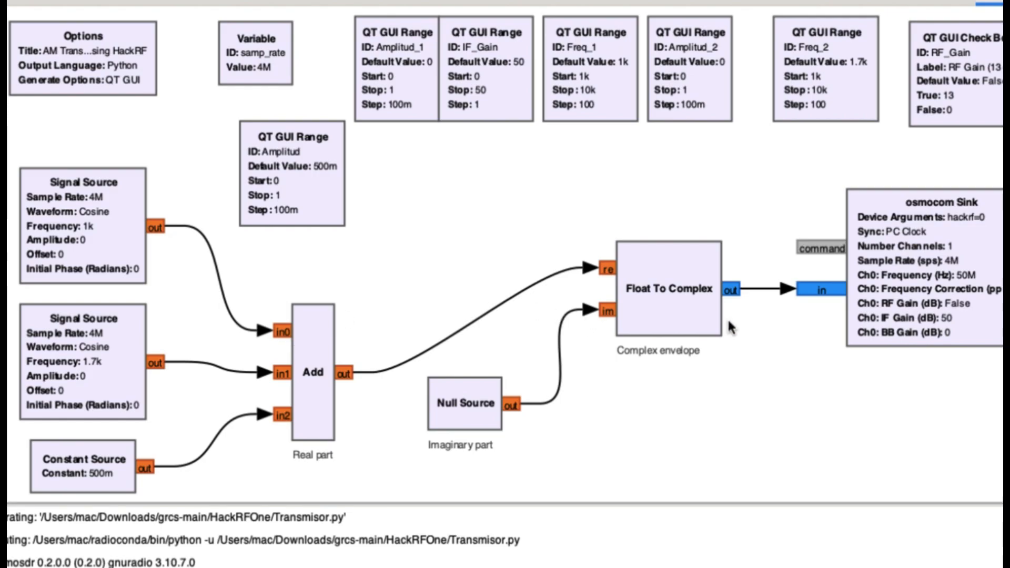
mouse_move(693, 327)
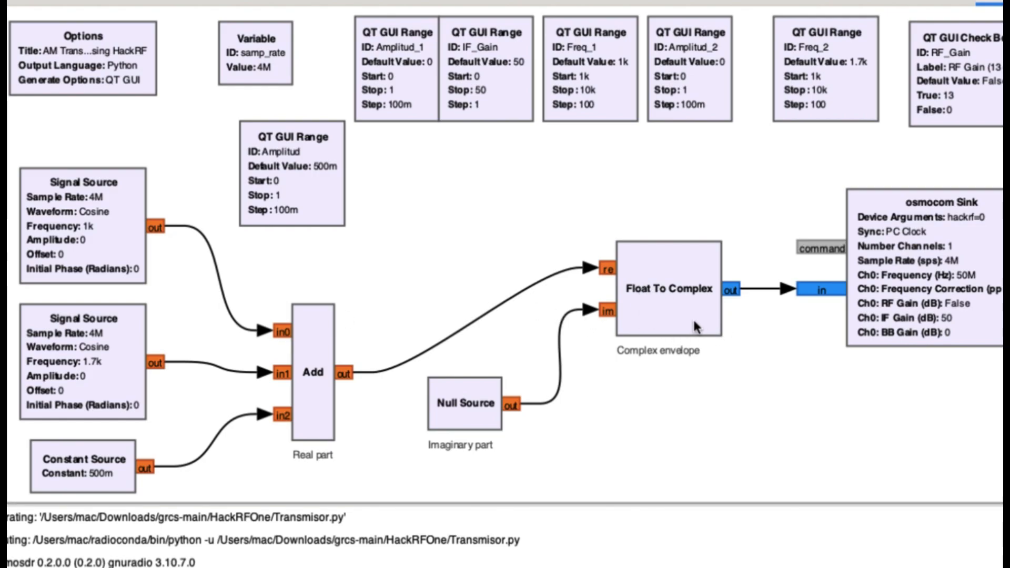
mouse_move(484, 419)
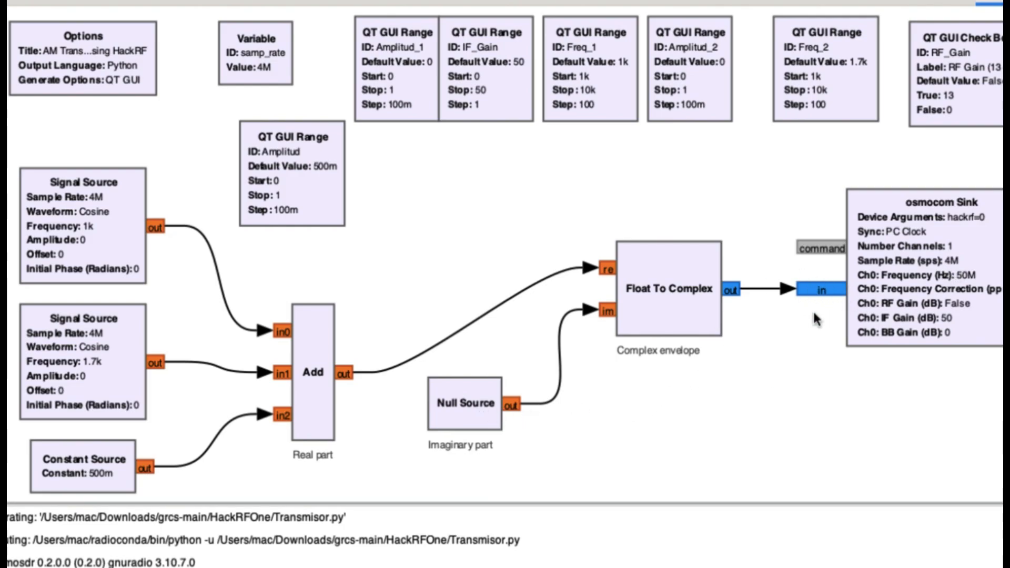
mouse_move(817, 311)
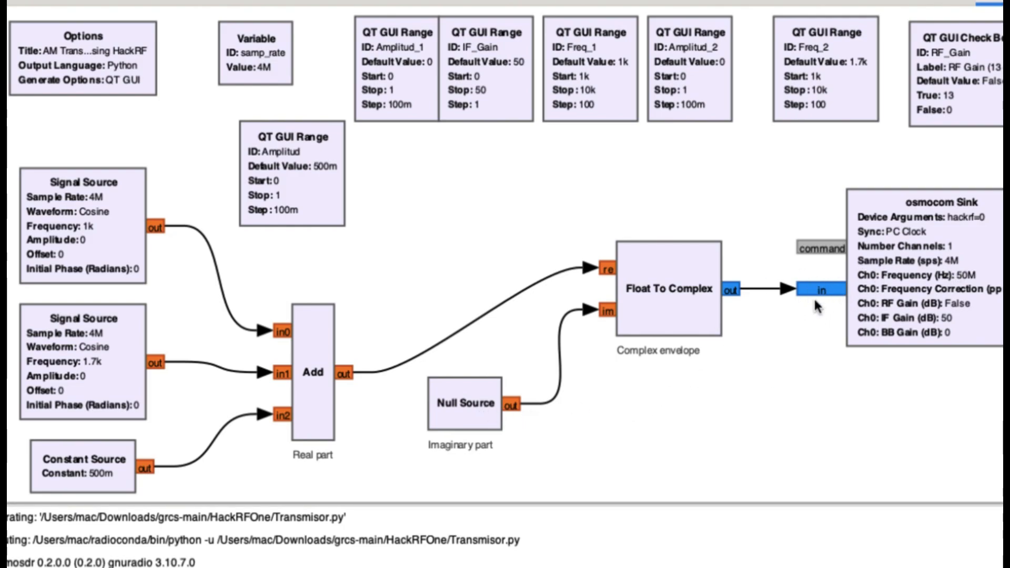
mouse_move(815, 287)
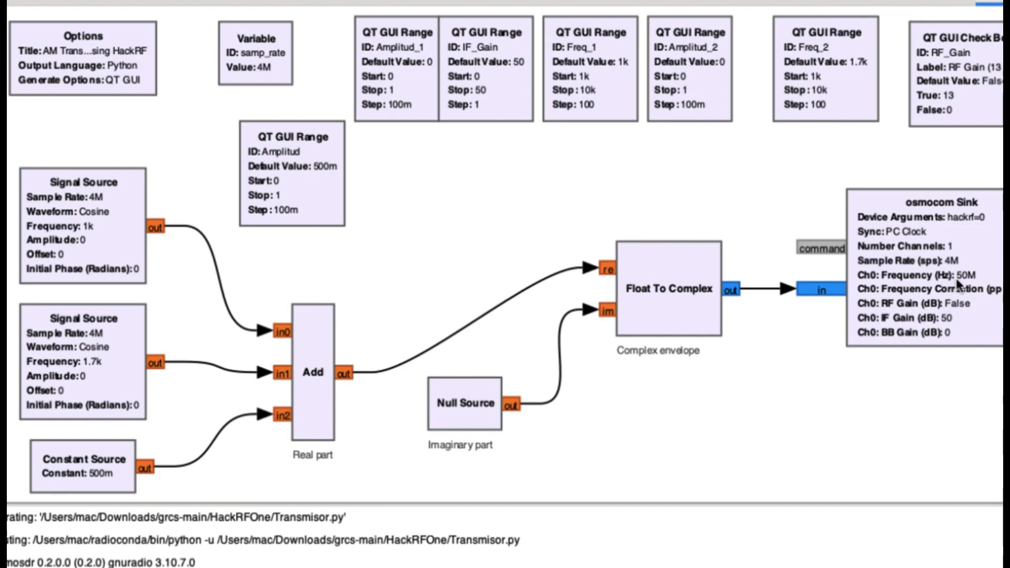
mouse_move(718, 201)
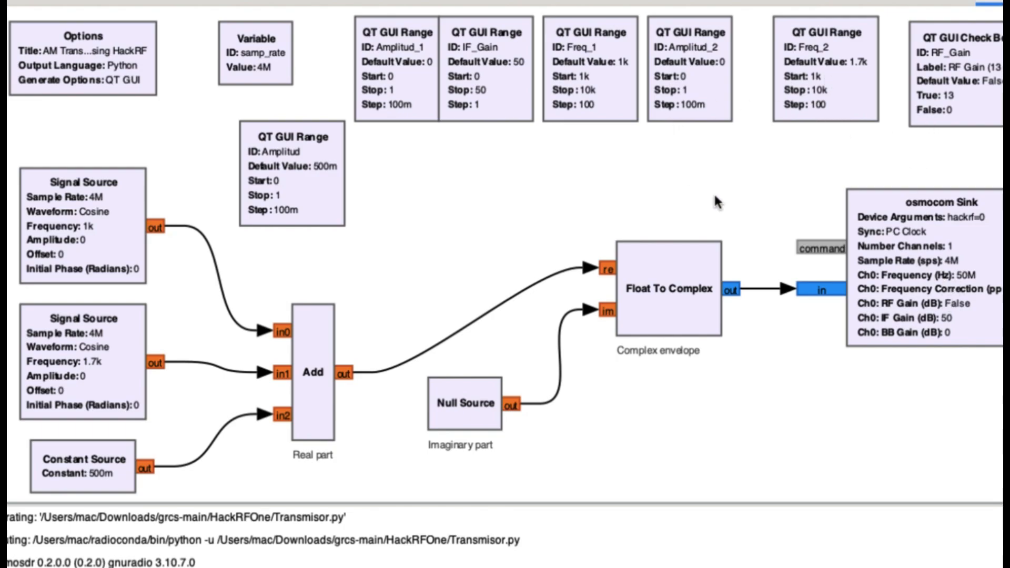
Step: Execute the AM transmitter flowgraph to open the AM Transmission Using HackRF window
scroll(down, 3)
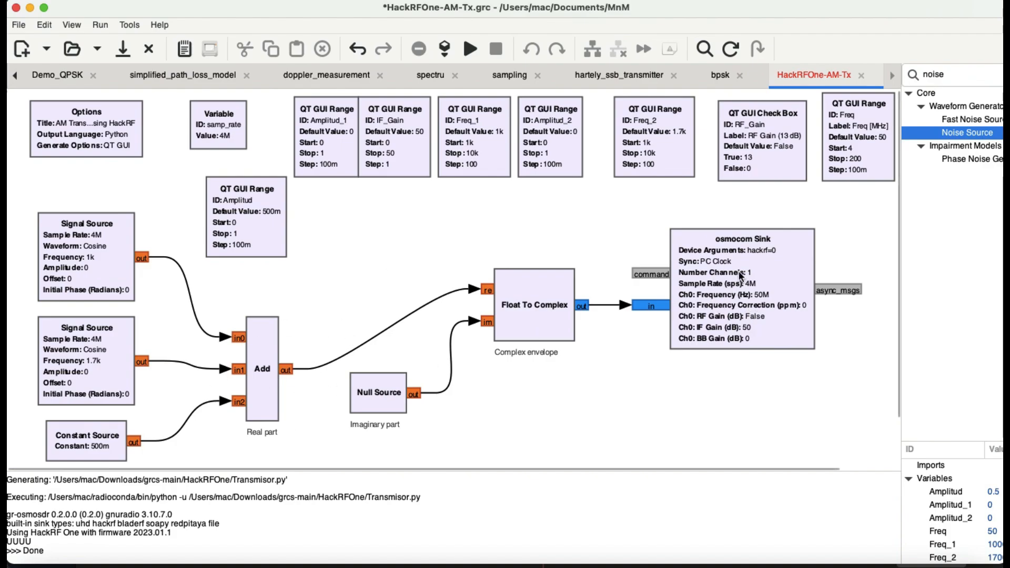
mouse_move(739, 266)
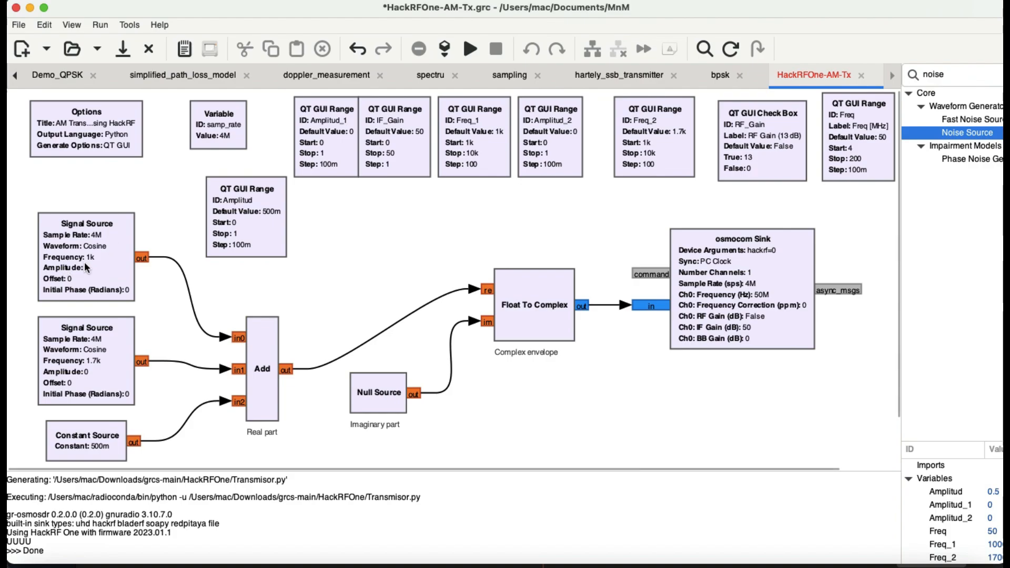
mouse_move(104, 309)
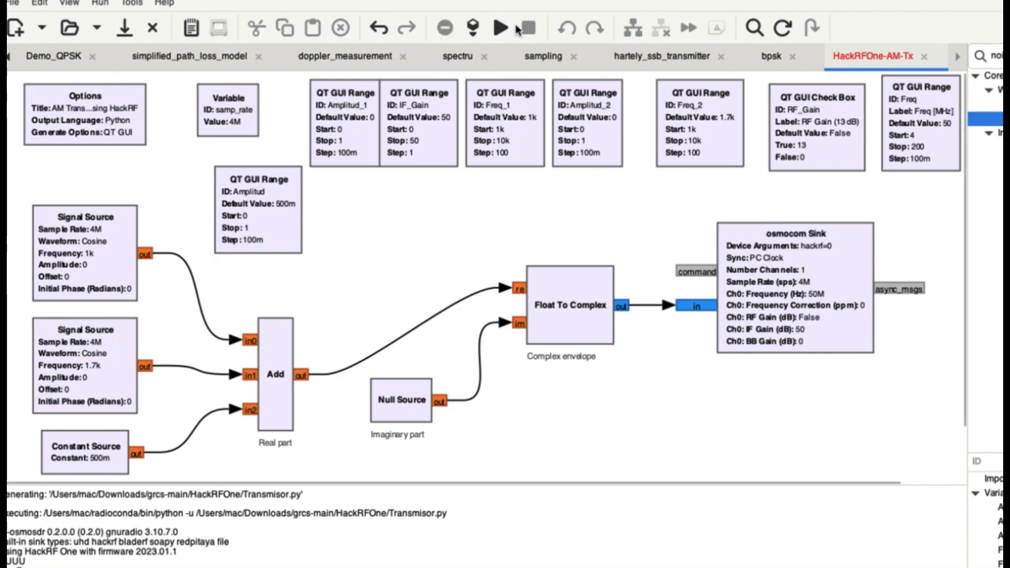
click(524, 27)
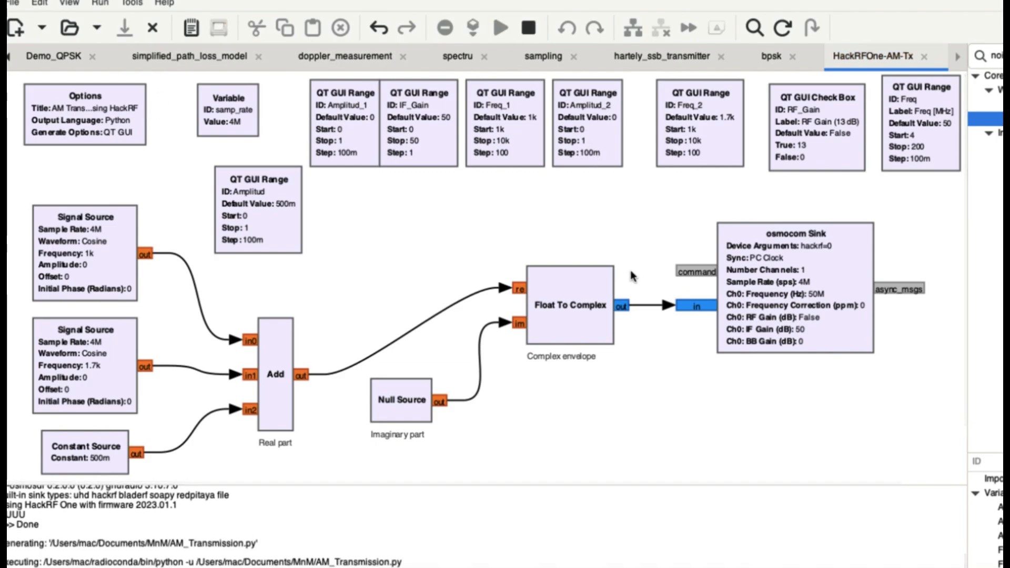
click(499, 26)
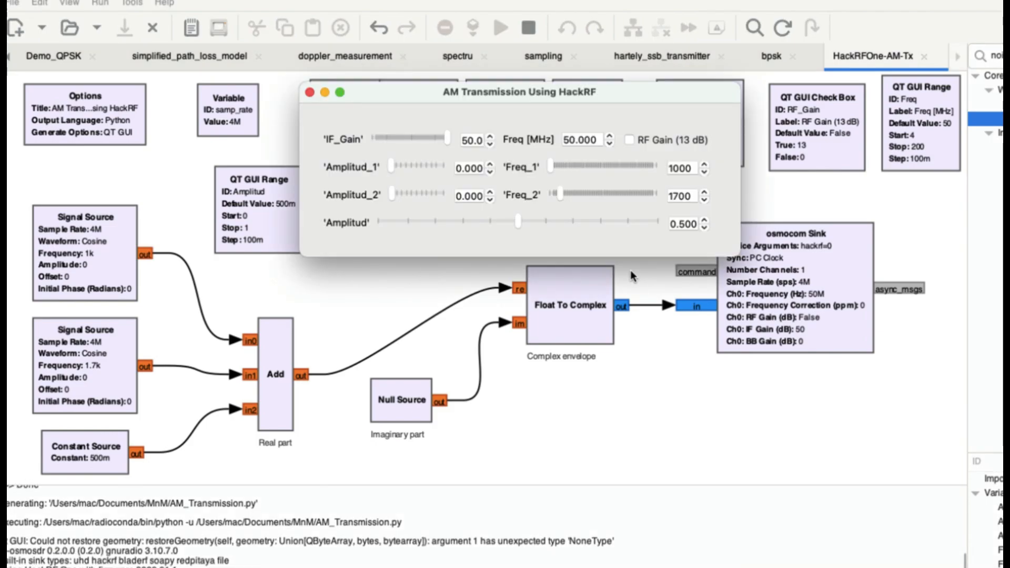
mouse_move(735, 315)
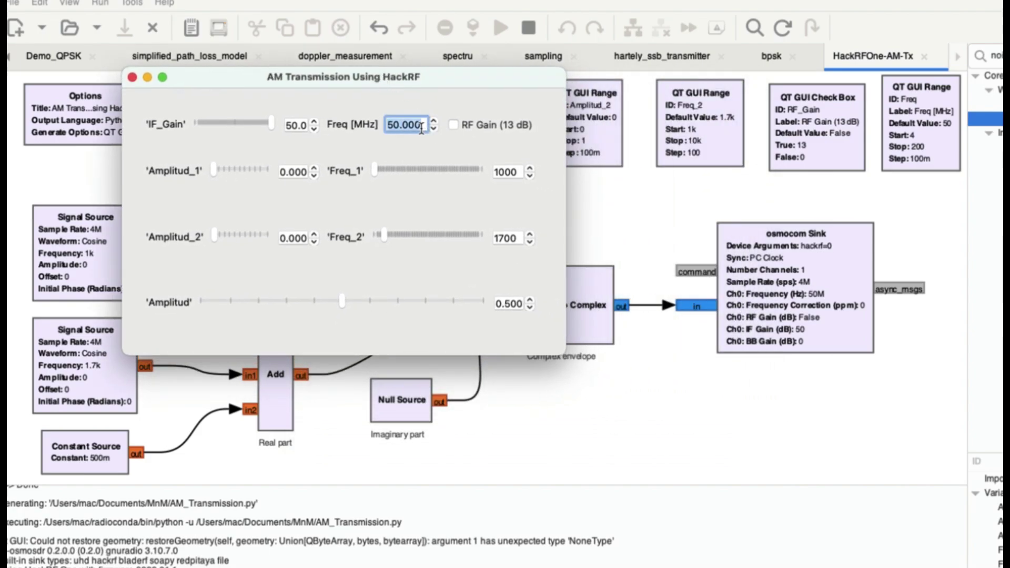
Step: Enter 144 in the running transmitter's Freq [MHz] field
text(144)
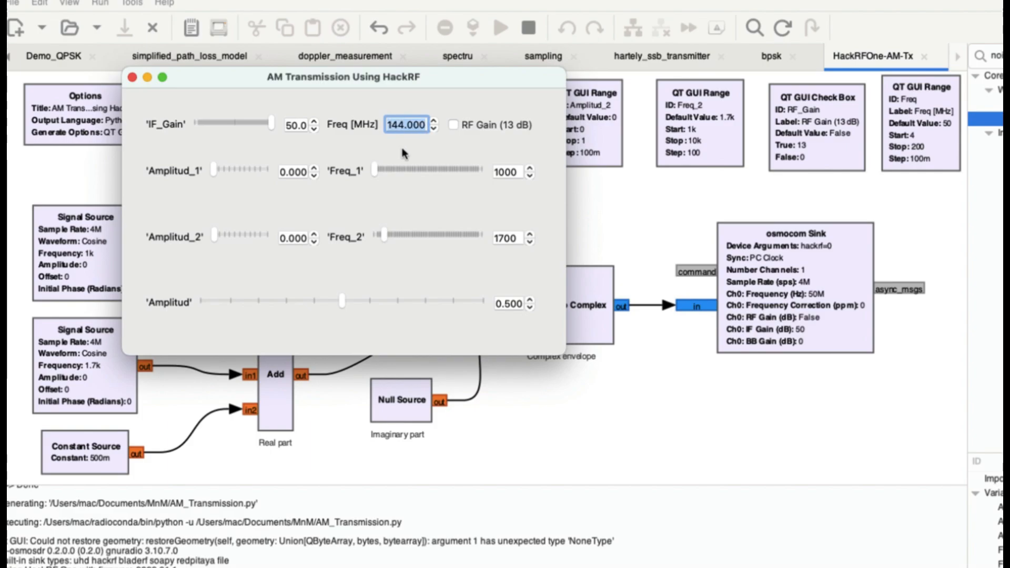
mouse_move(470, 169)
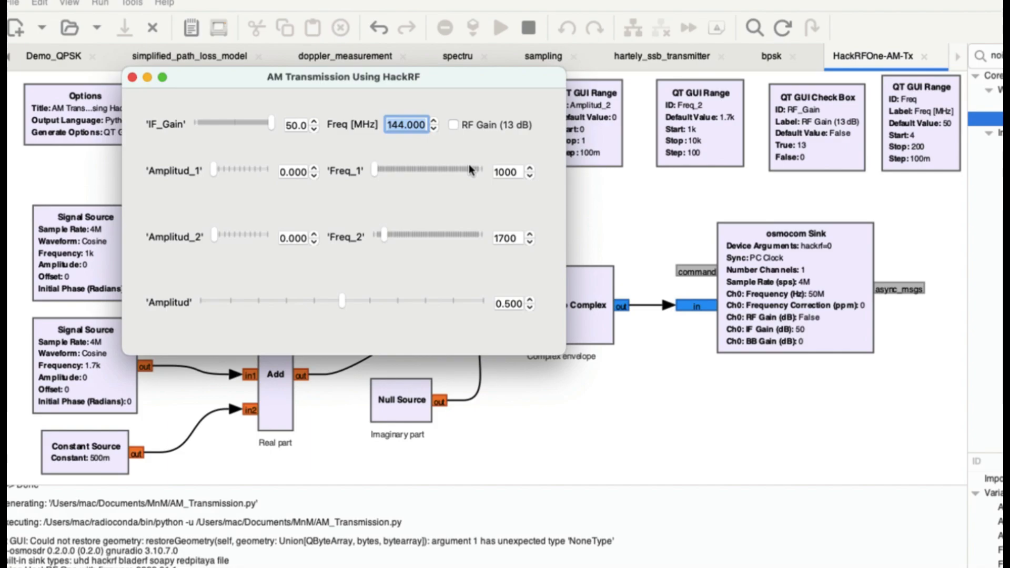
mouse_move(447, 317)
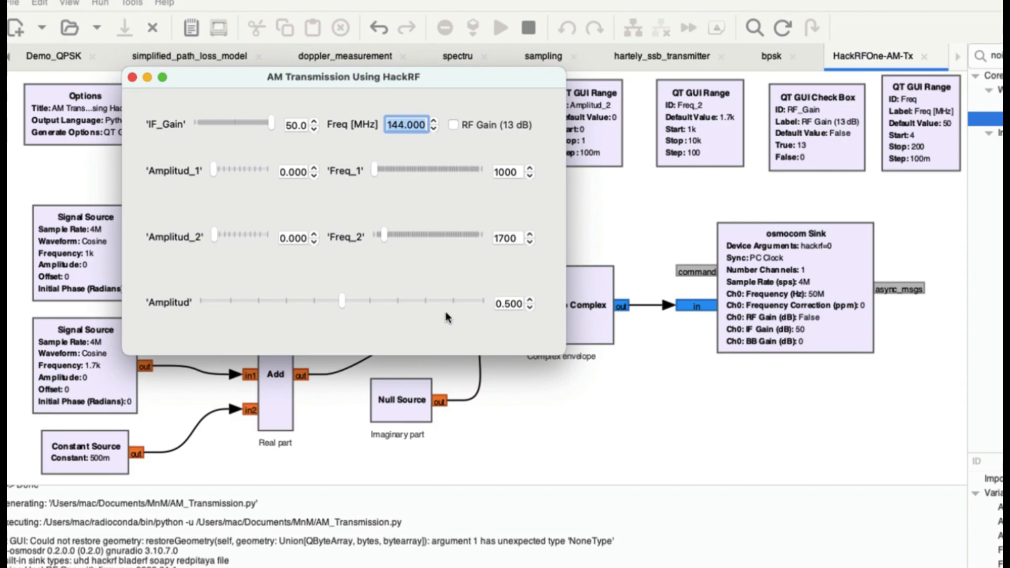
mouse_move(264, 173)
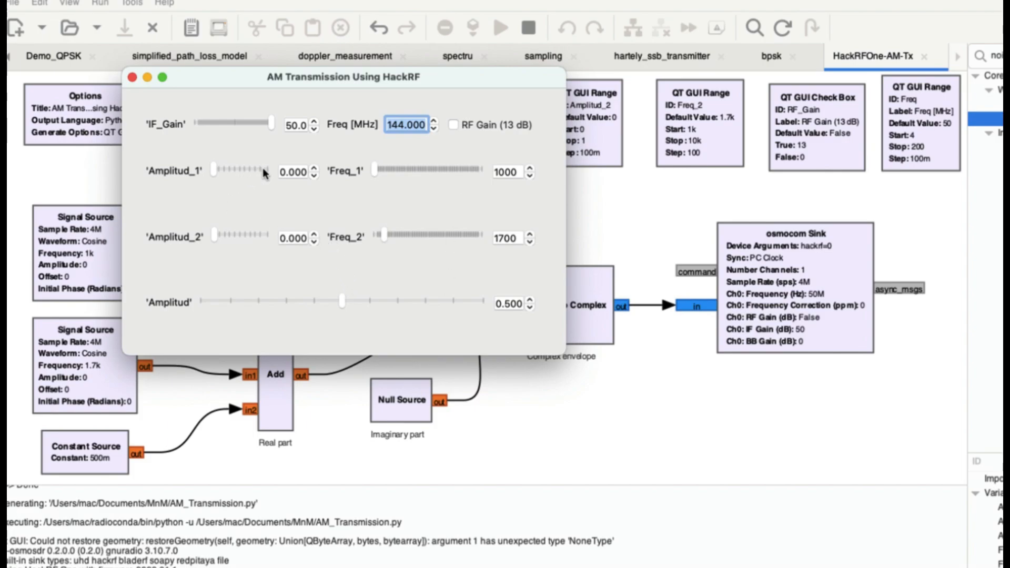
mouse_move(97, 255)
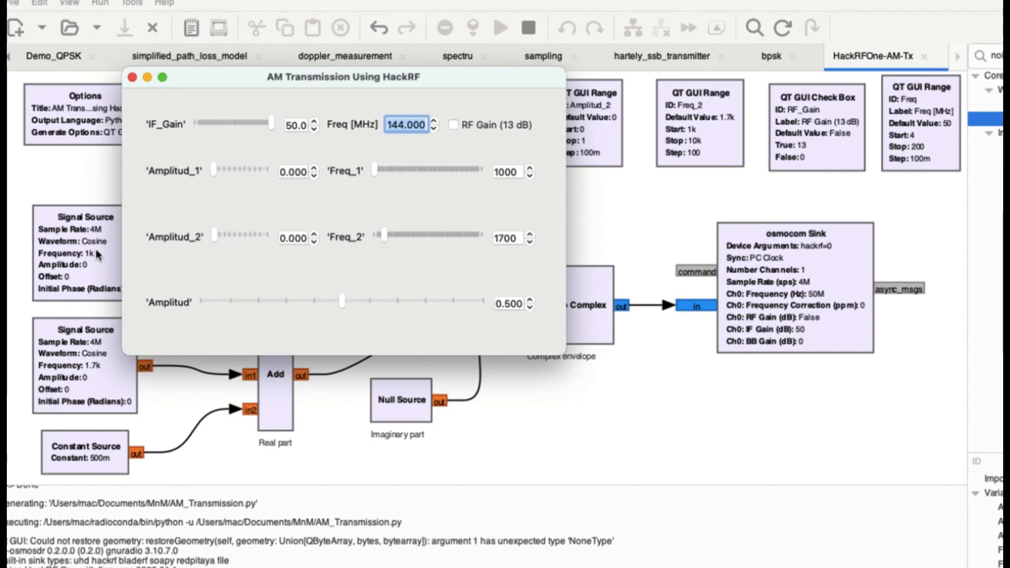
Step: Set Amplitud_1 to 0.5, Amplitud_2 to 1.0 and Freq_2 to 5000
drag(219, 172, 244, 172)
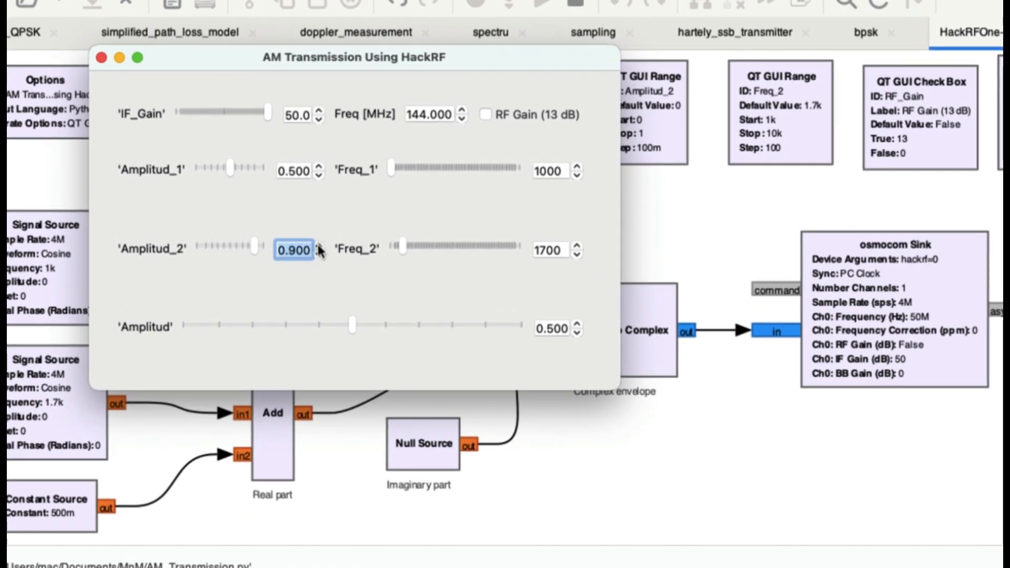
click(322, 247)
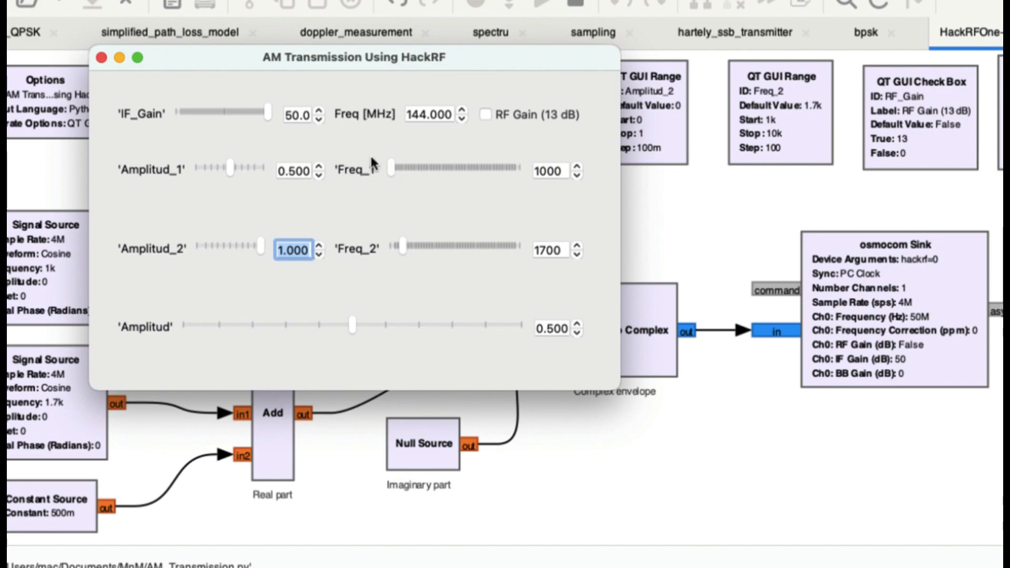
mouse_move(512, 193)
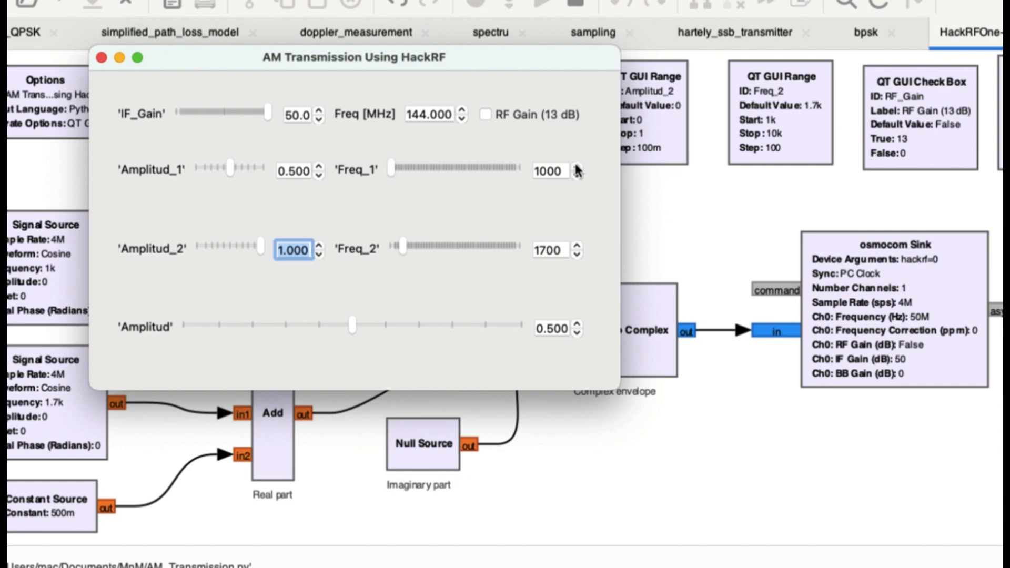
mouse_move(563, 216)
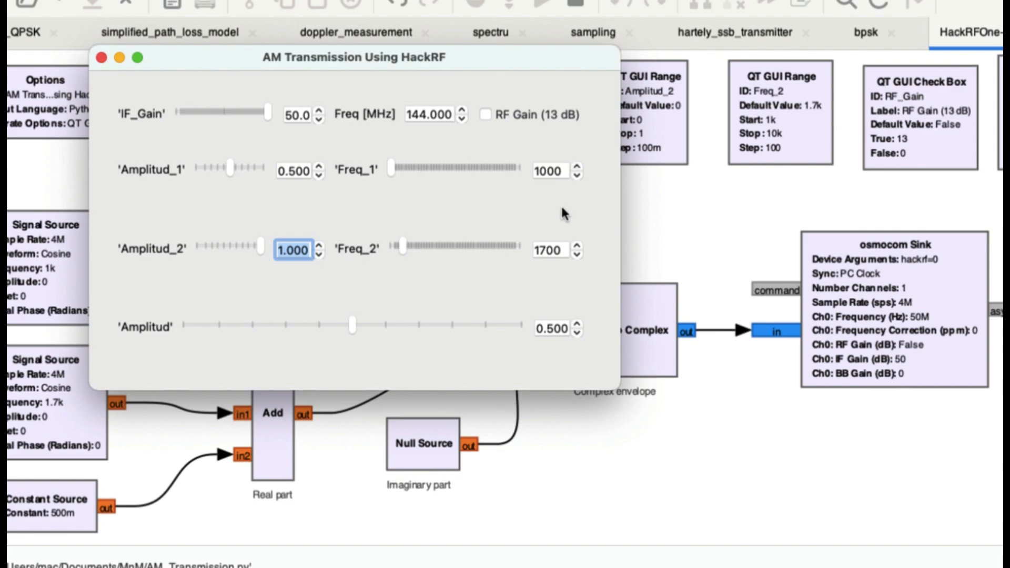
mouse_move(471, 252)
text(5000)
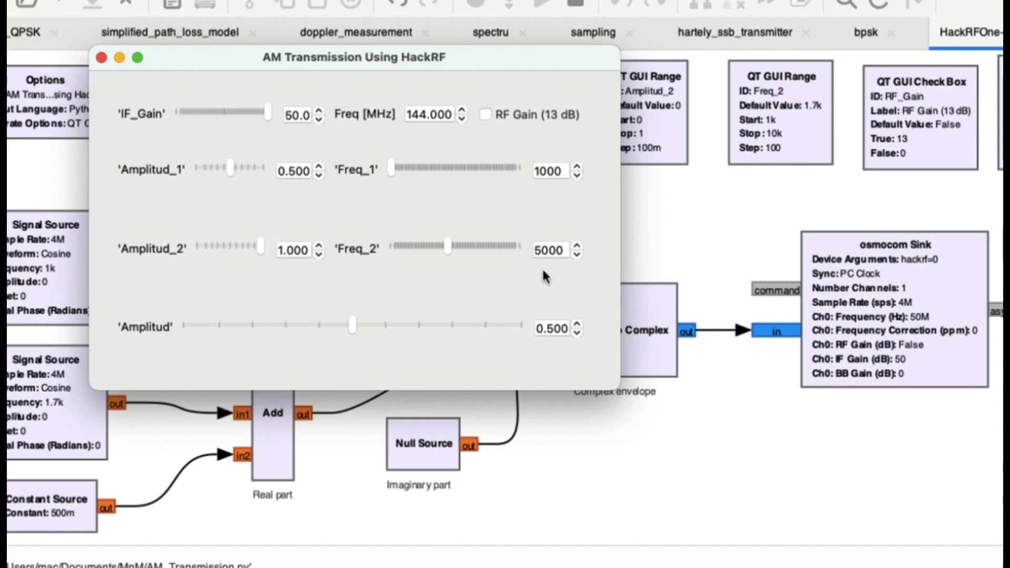
mouse_move(402, 376)
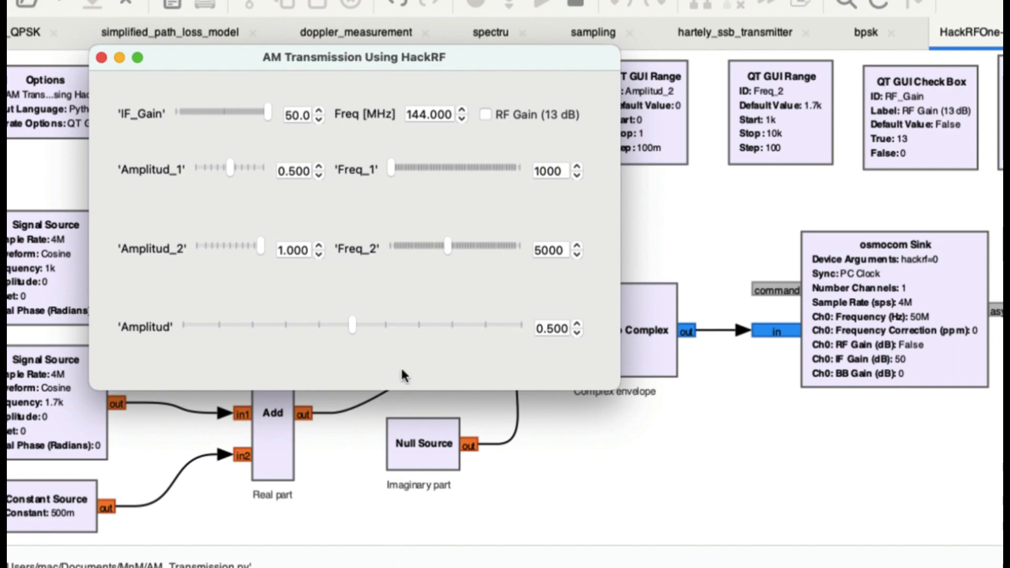
click(470, 49)
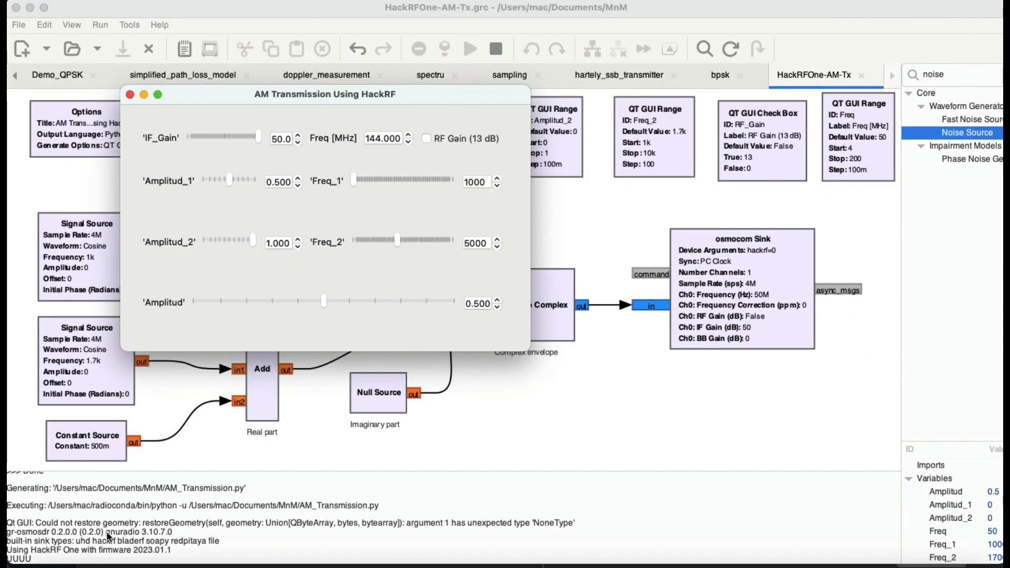
mouse_move(632, 472)
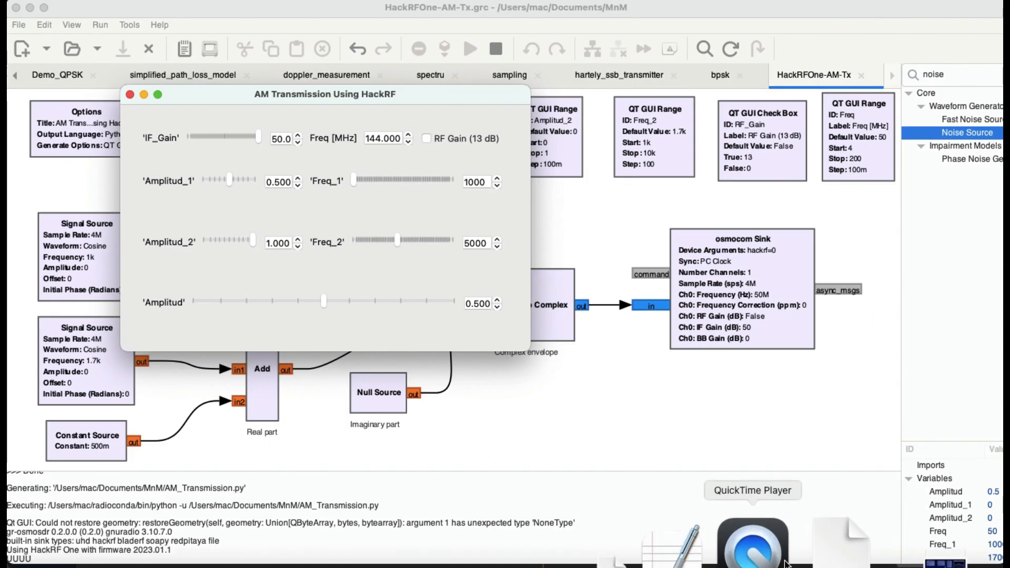
mouse_move(708, 542)
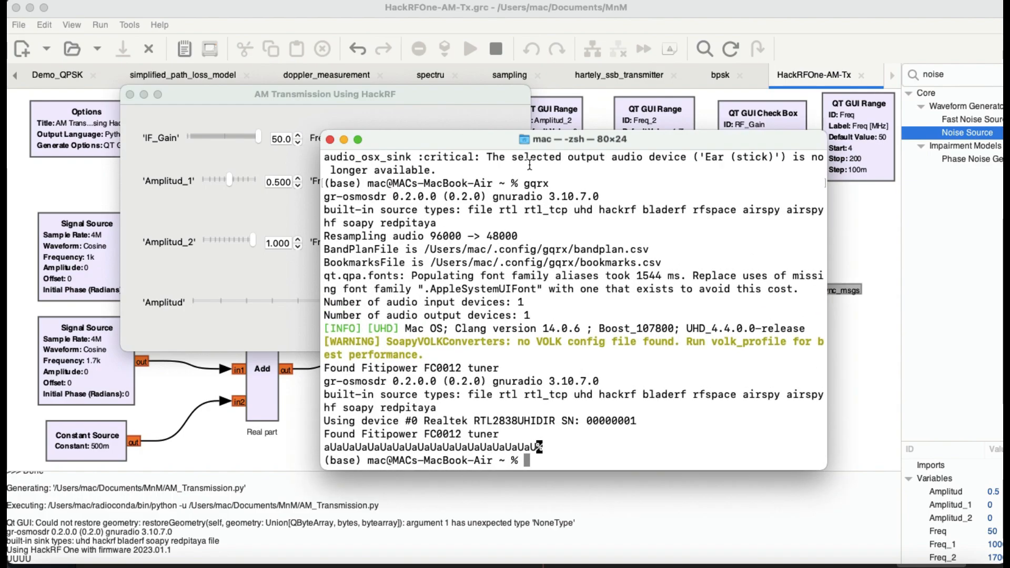
Step: Run the gqrx command in Terminal to open the Gqrx receiver
text(gqrx)
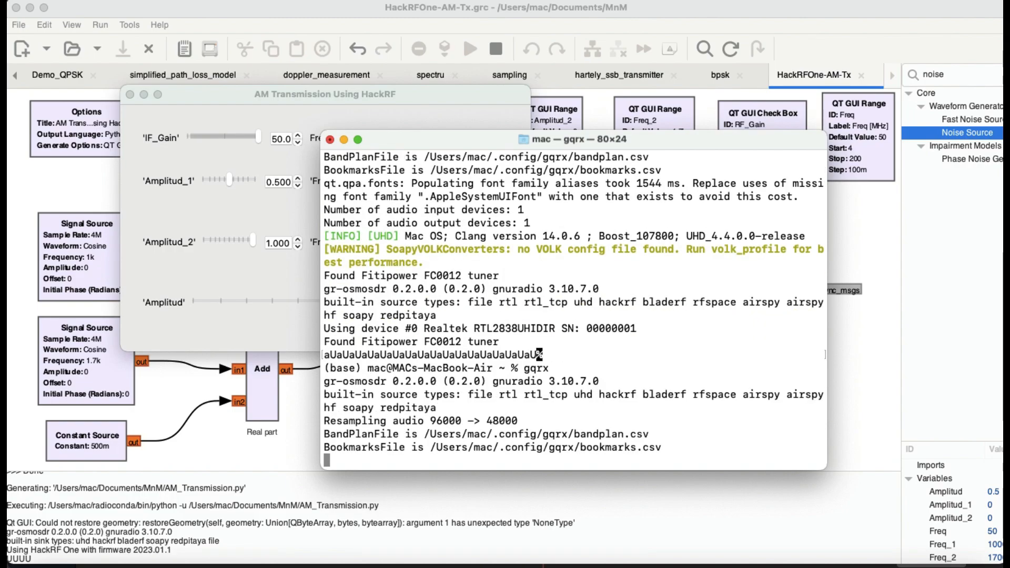
scroll(down, 3)
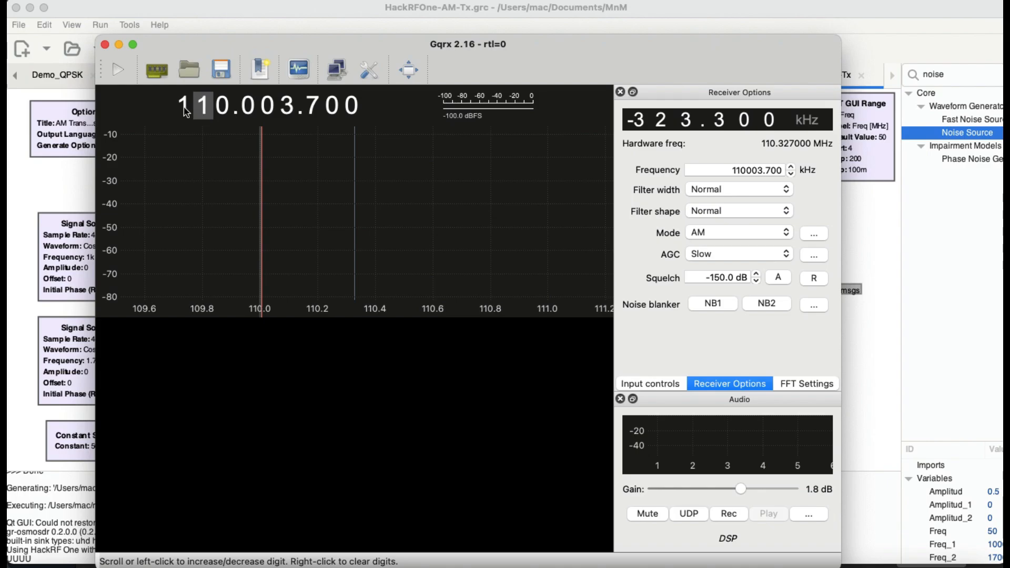
Step: Start DSP in Gqrx, tune to 144003.700 kHz, and set the mode to Demod Off
scroll(up, 3)
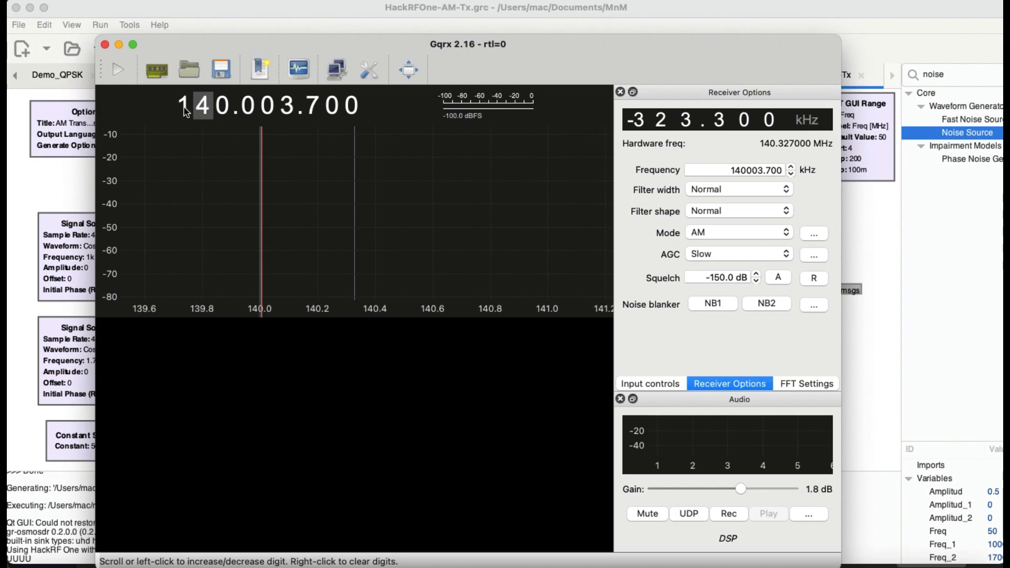
scroll(up, 3)
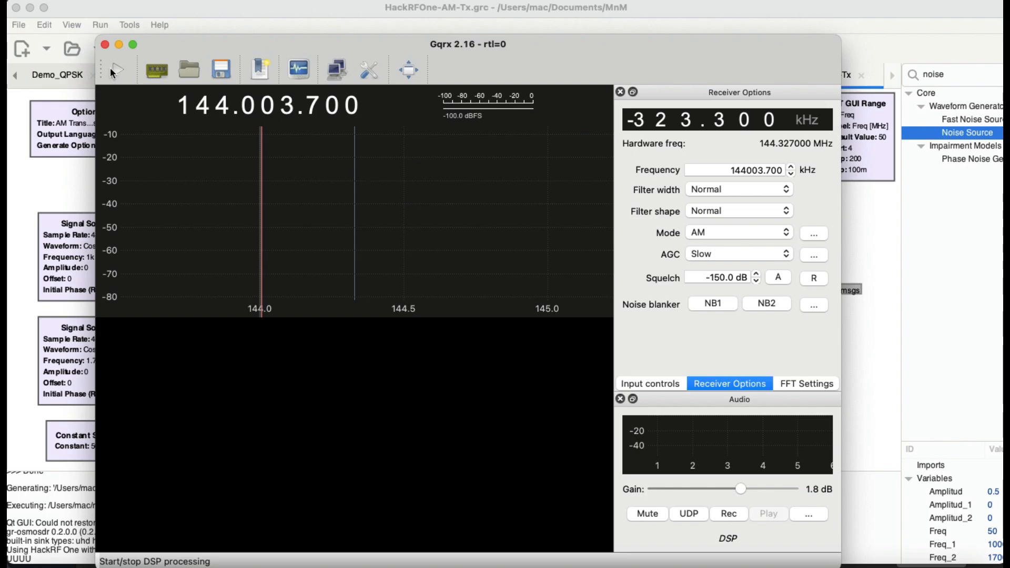
click(116, 69)
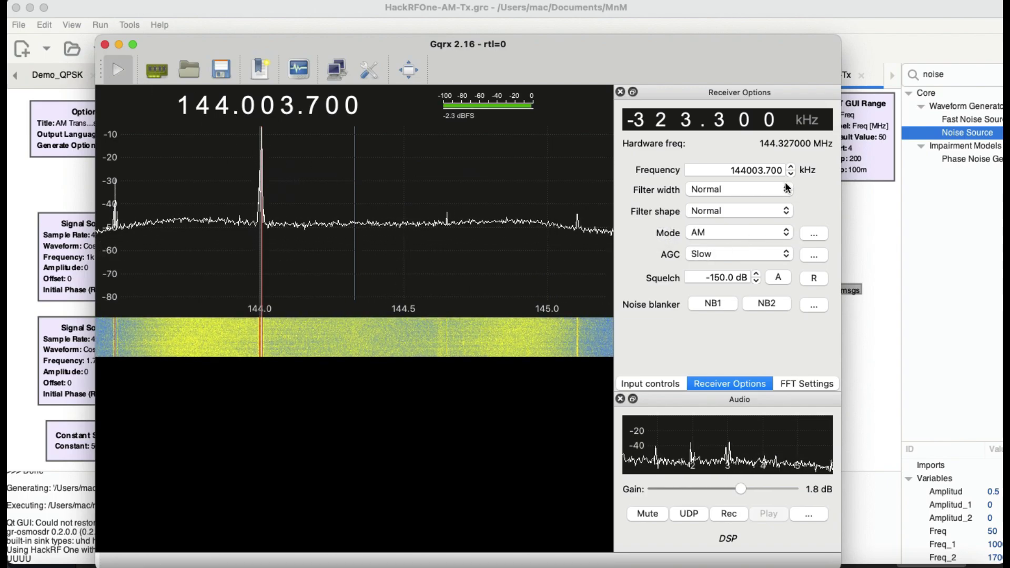
click(787, 233)
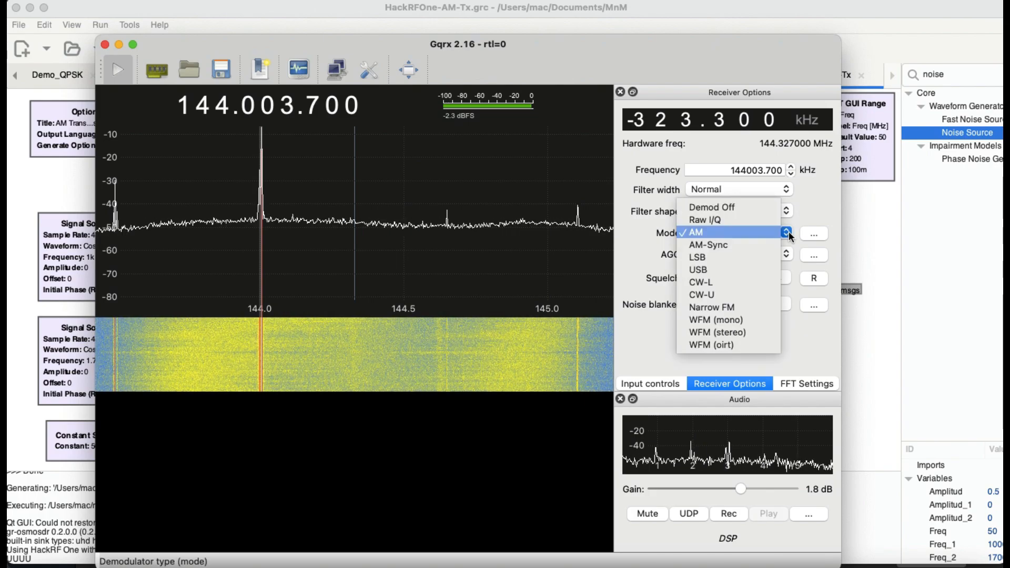
click(712, 207)
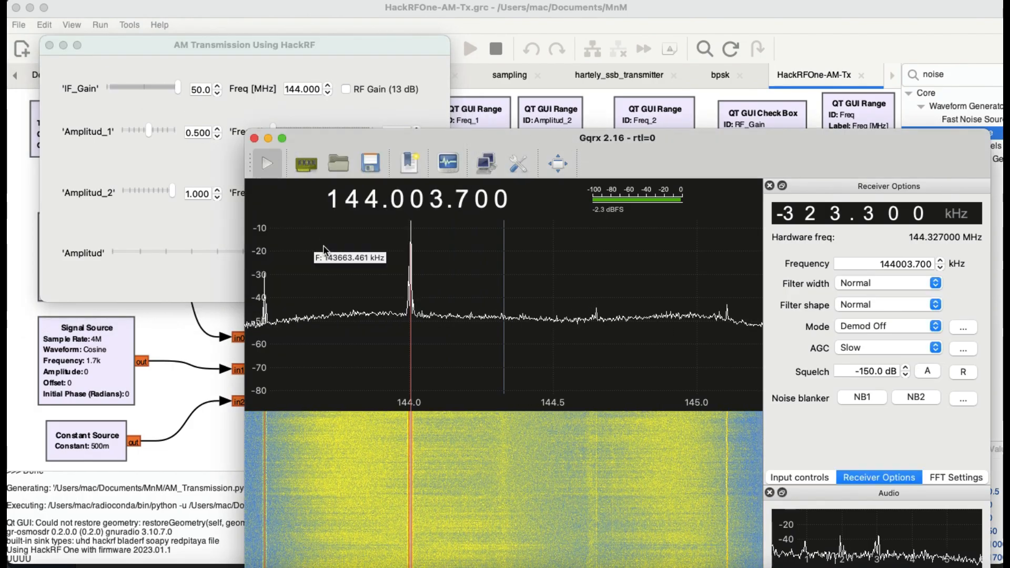
mouse_move(426, 250)
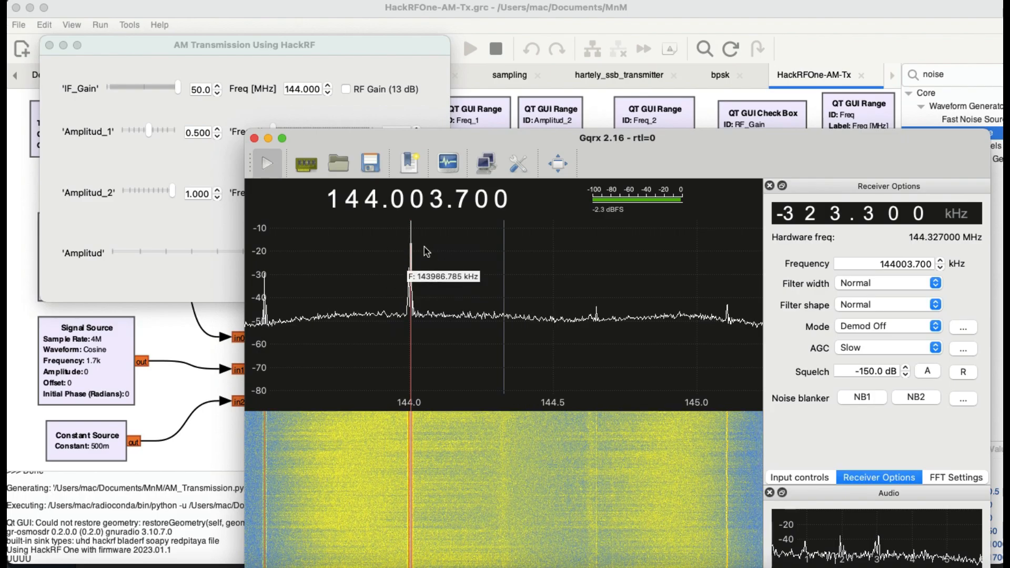
mouse_move(46, 51)
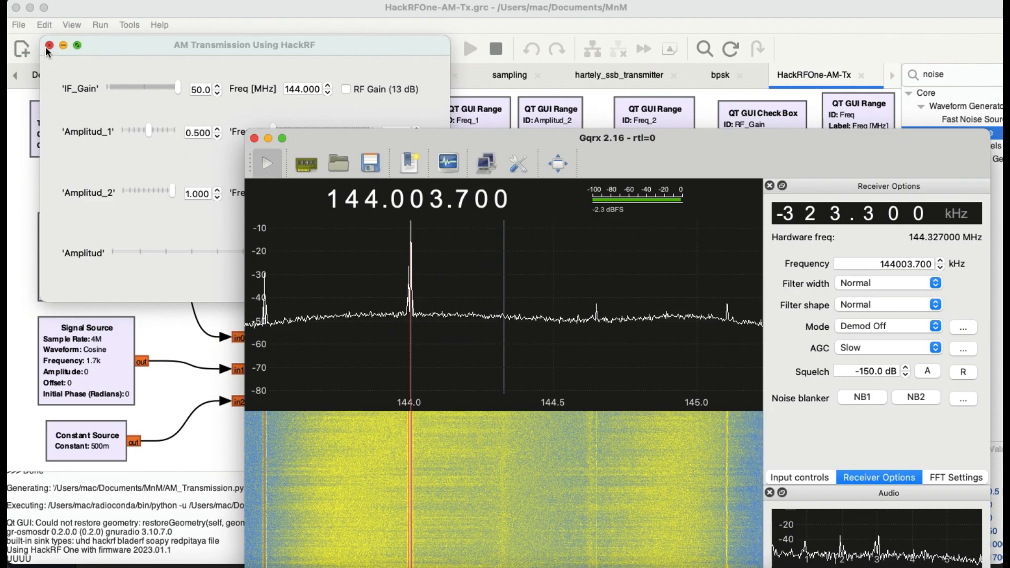
Step: Stop the running transmitter flowgraph and execute it again for 200 MHz
click(50, 45)
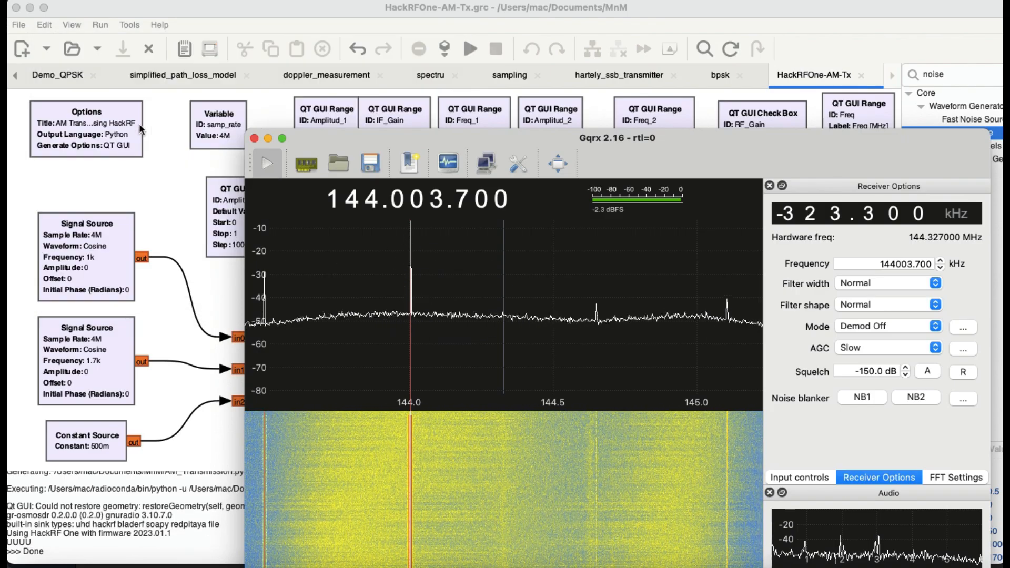
mouse_move(413, 237)
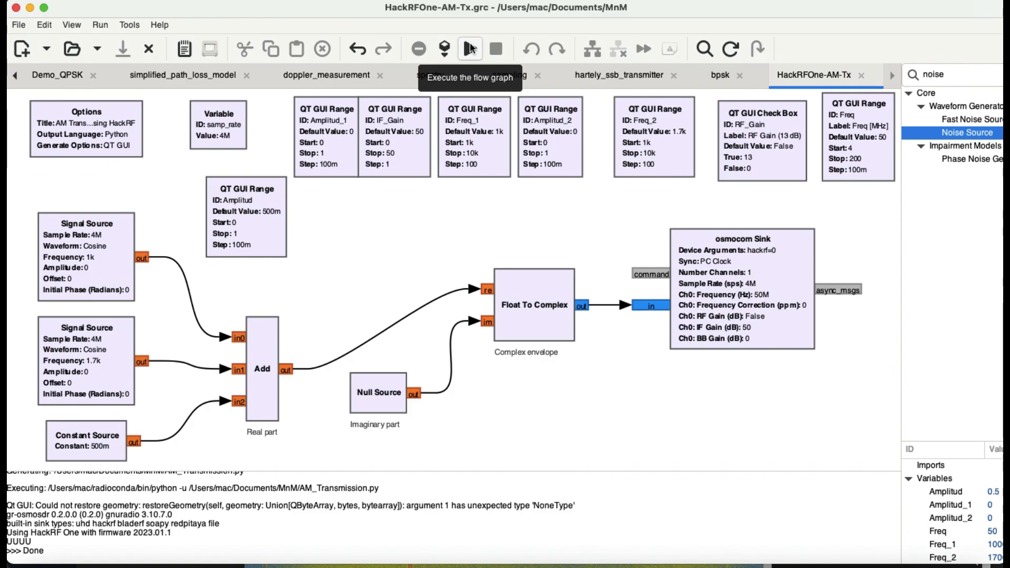
click(470, 48)
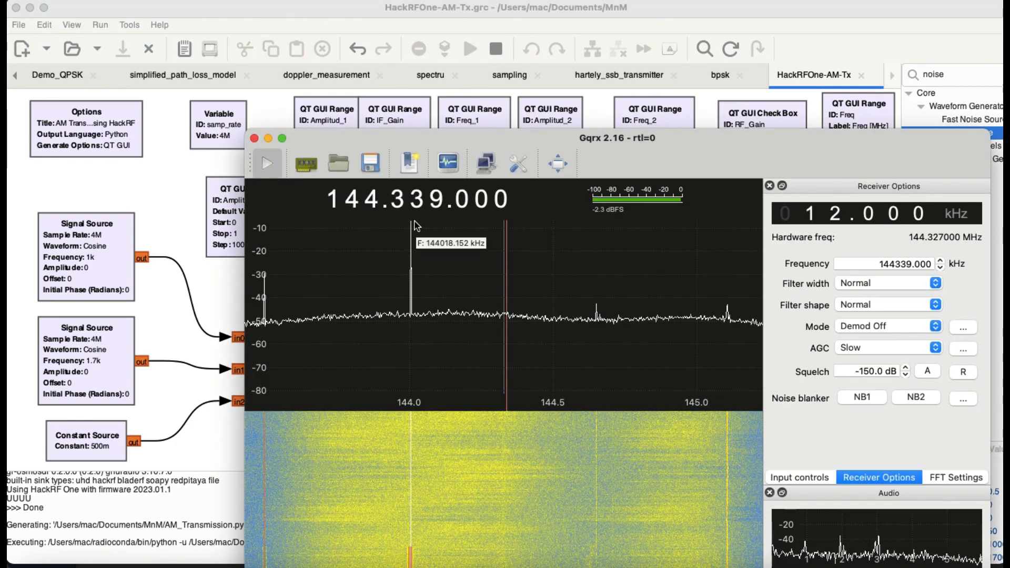
mouse_move(397, 237)
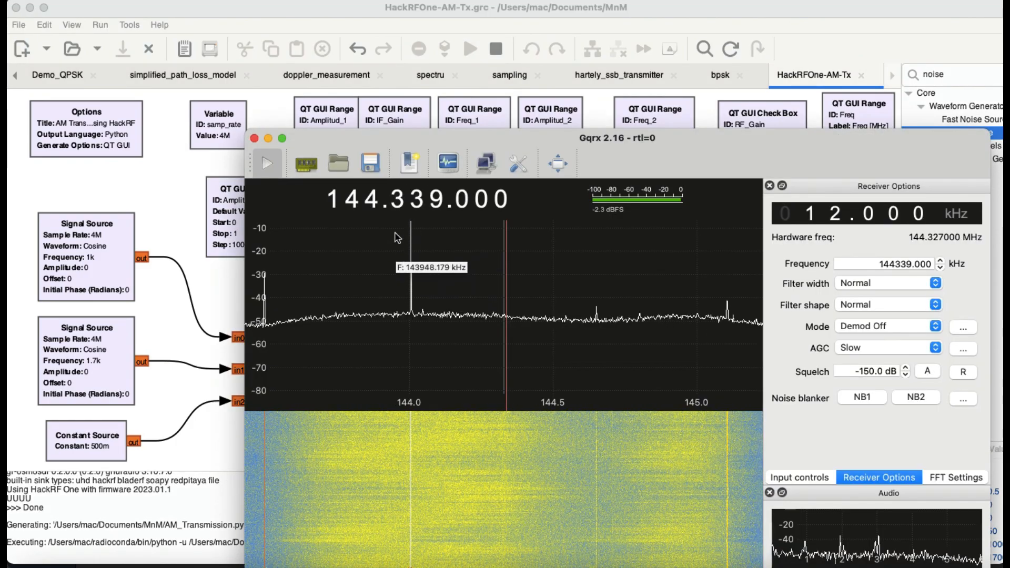
click(470, 48)
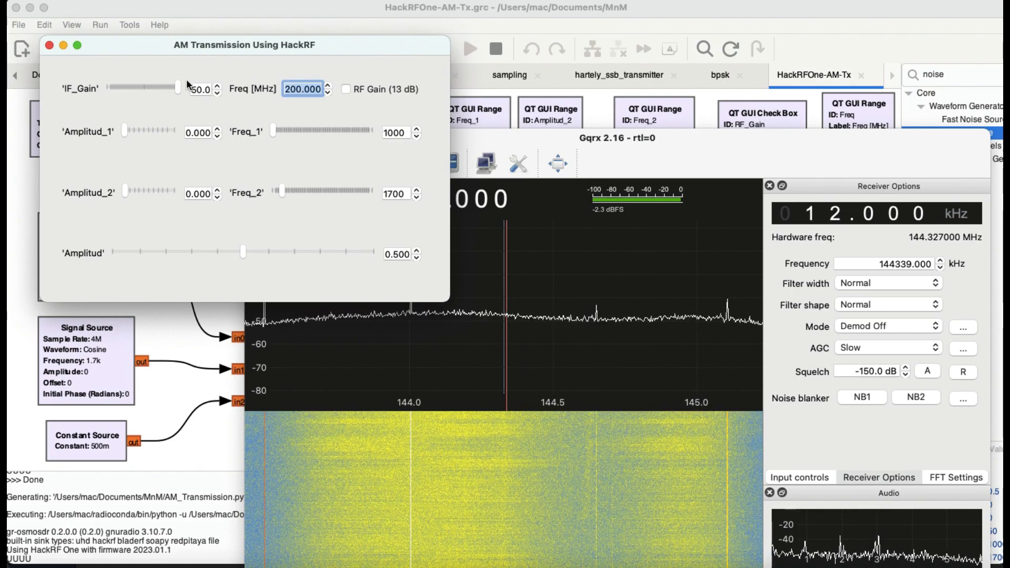
Step: Raise Amplitud_1 to 0.6 and Amplitud_2 to about 0.9
drag(123, 132, 154, 132)
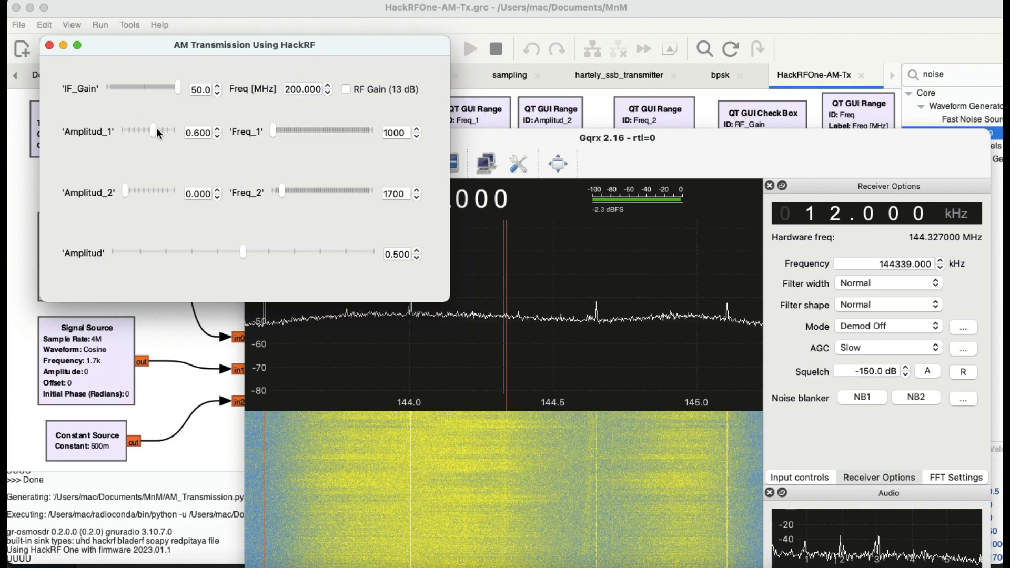
drag(115, 192, 167, 193)
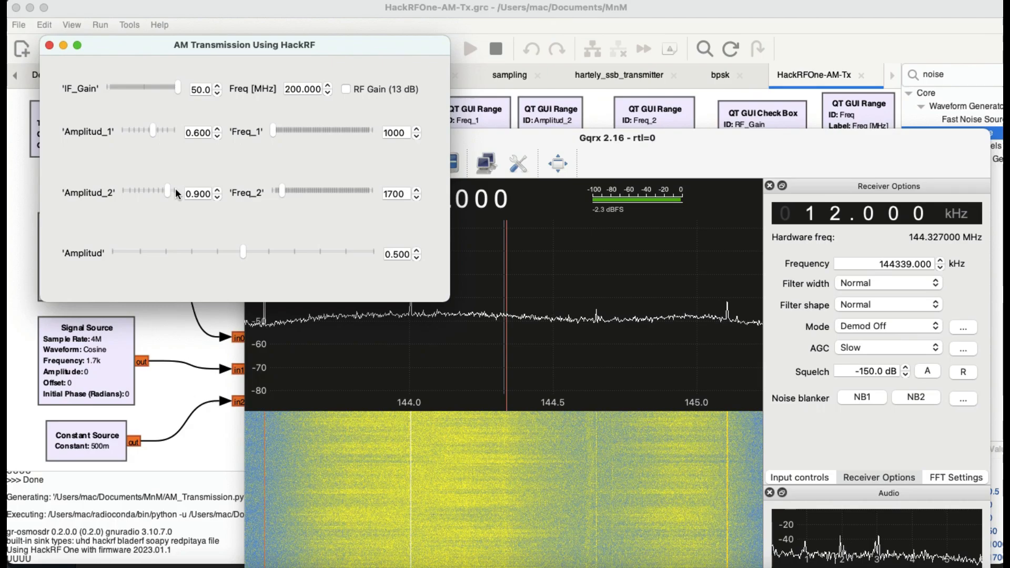
click(218, 189)
text(200012.000)
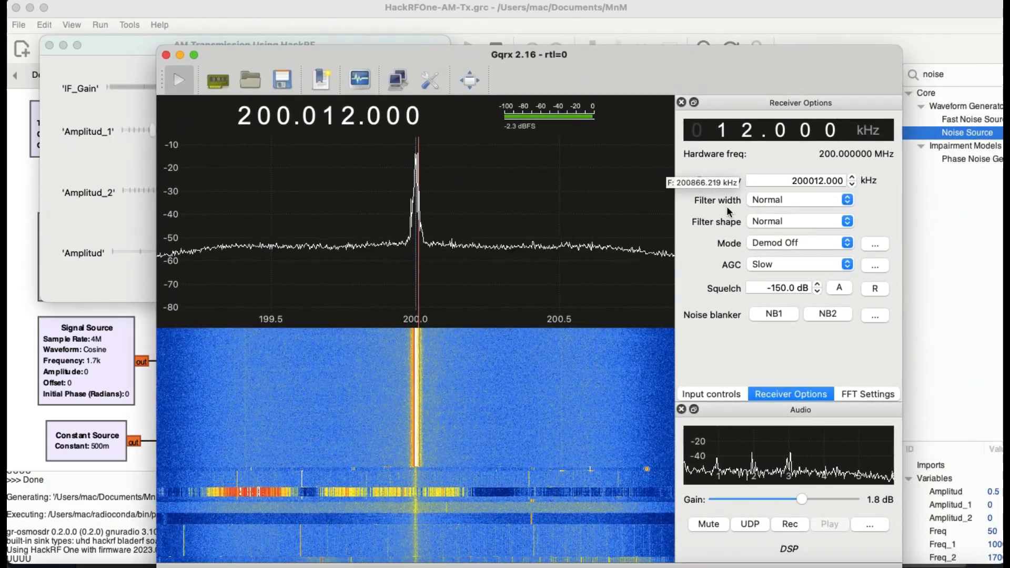
mouse_move(847, 243)
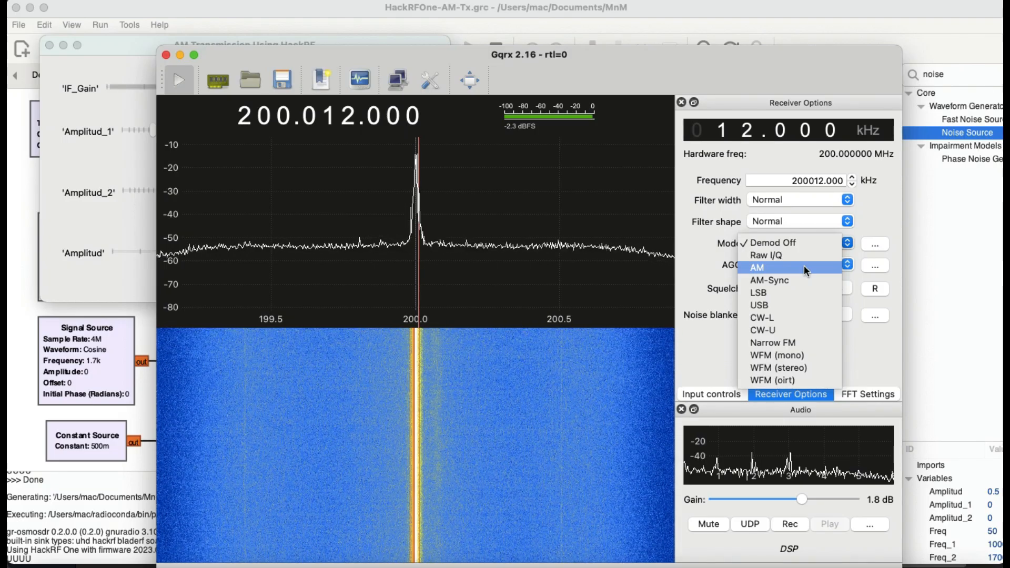
Step: Select AM from the Mode dropdown in Gqrx's Receiver Options
click(757, 268)
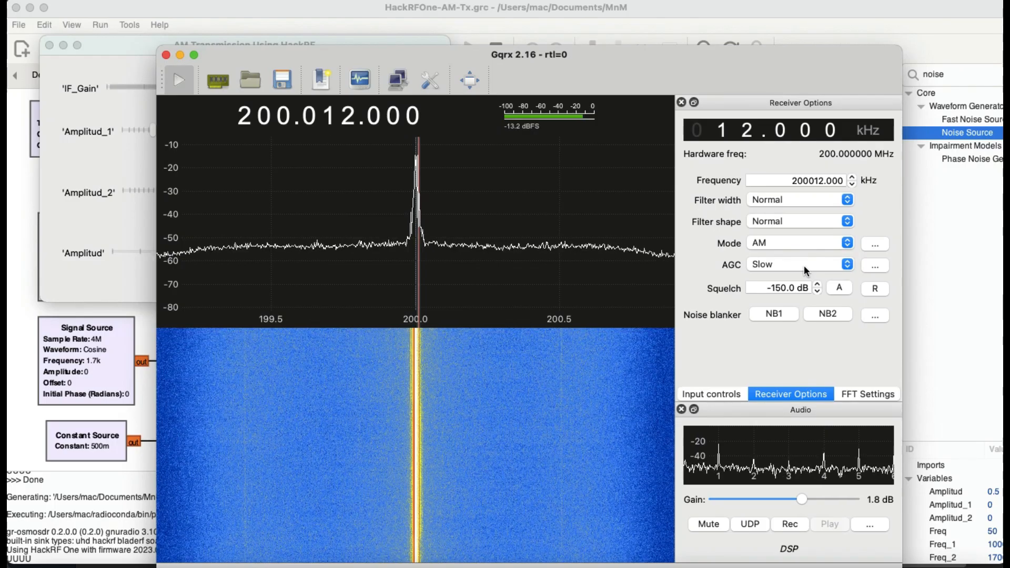
mouse_move(642, 64)
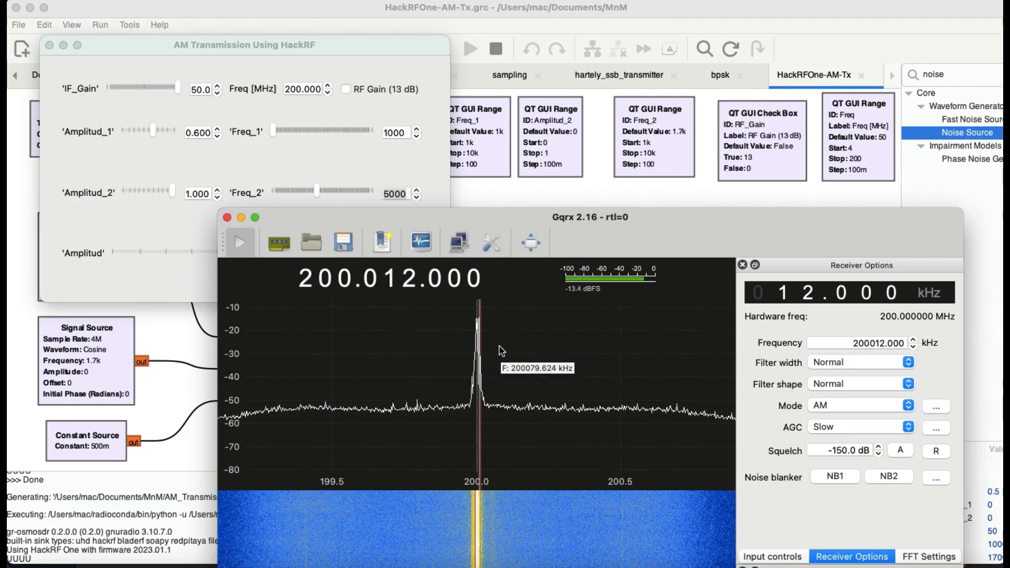
mouse_move(270, 135)
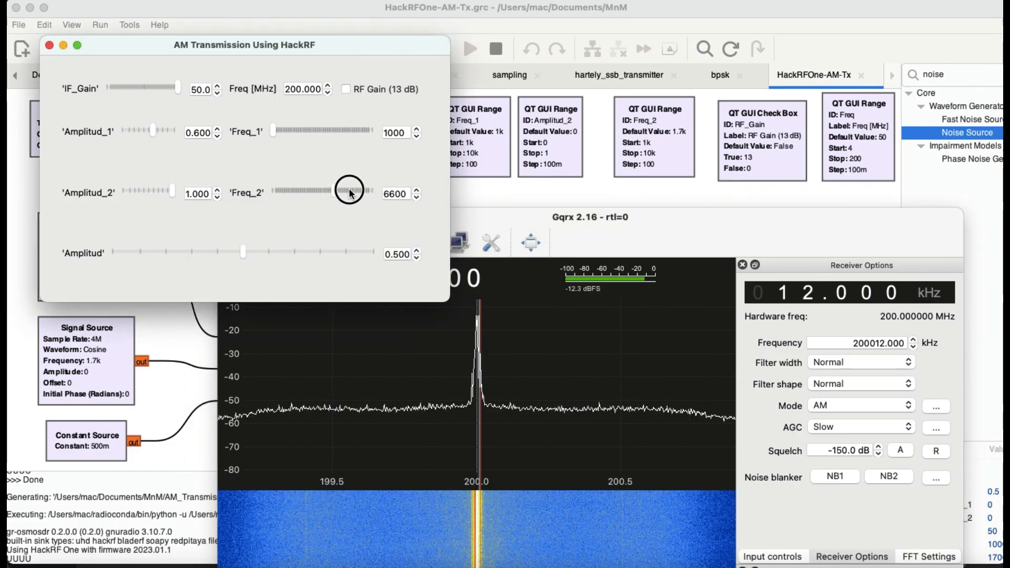
Step: Sweep Freq_2 between 2600 and 7800, settling at 5100
drag(350, 189, 343, 193)
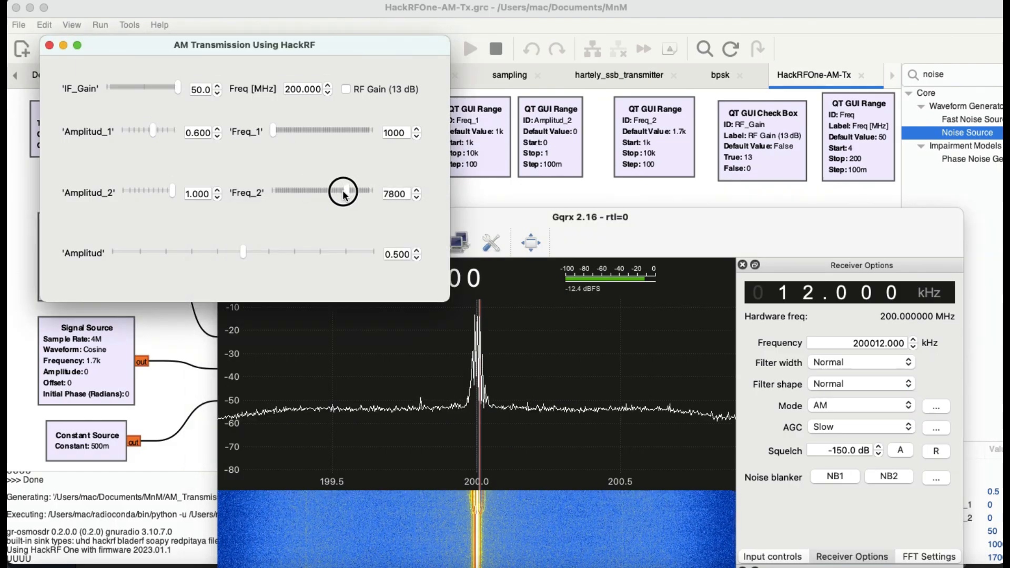
drag(345, 189, 298, 189)
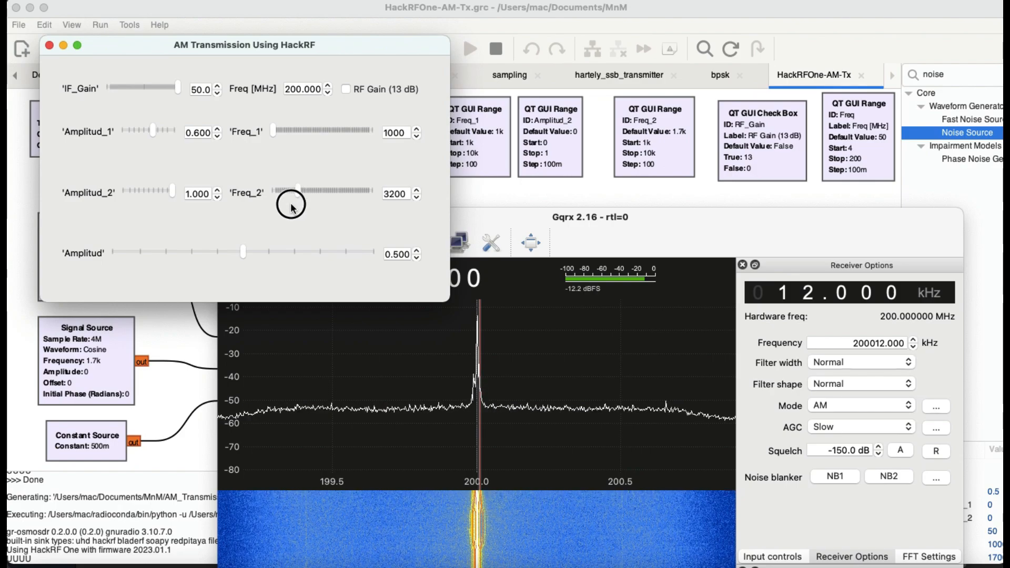
drag(298, 190, 292, 194)
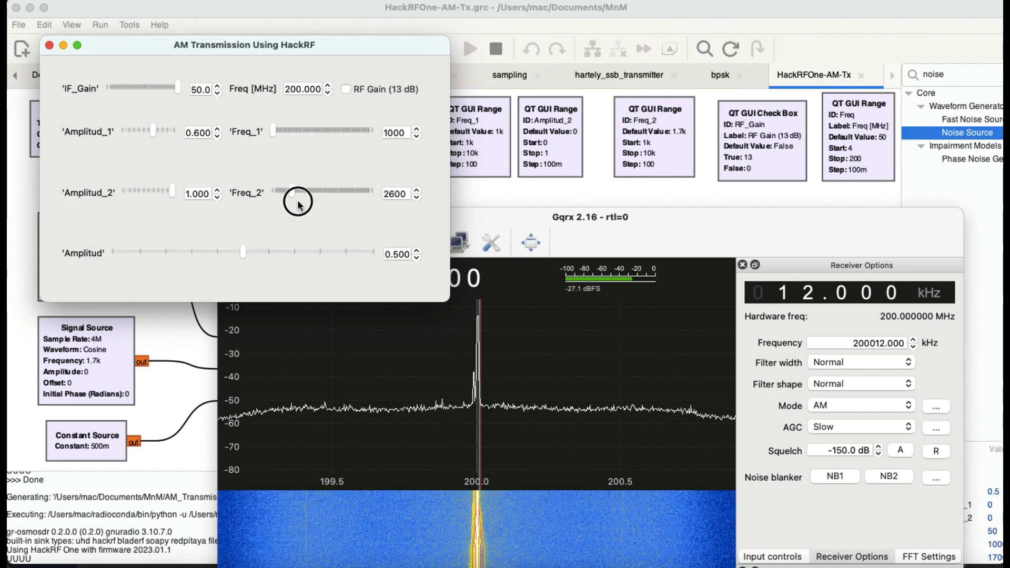
drag(298, 193, 323, 193)
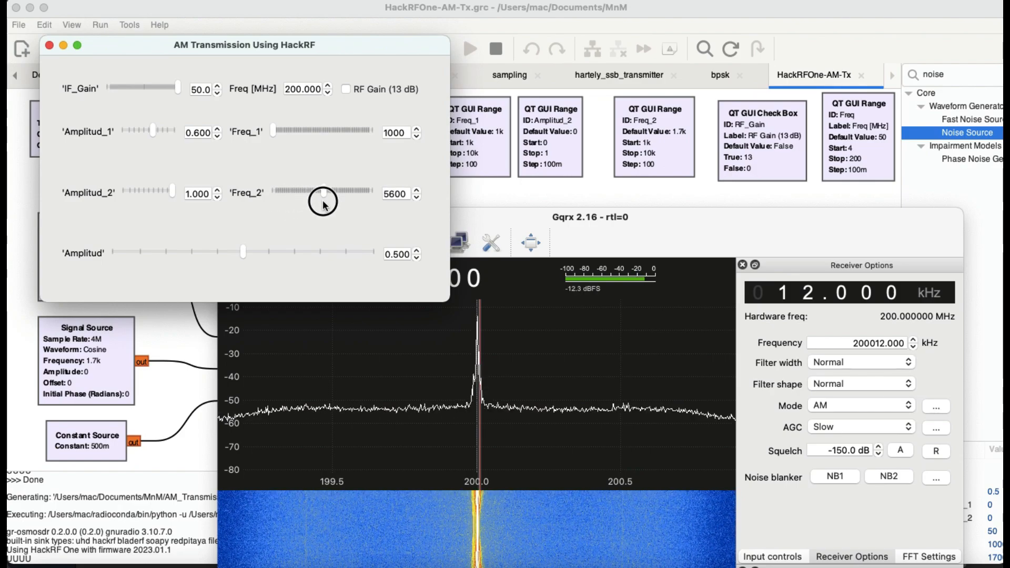
drag(324, 193, 315, 194)
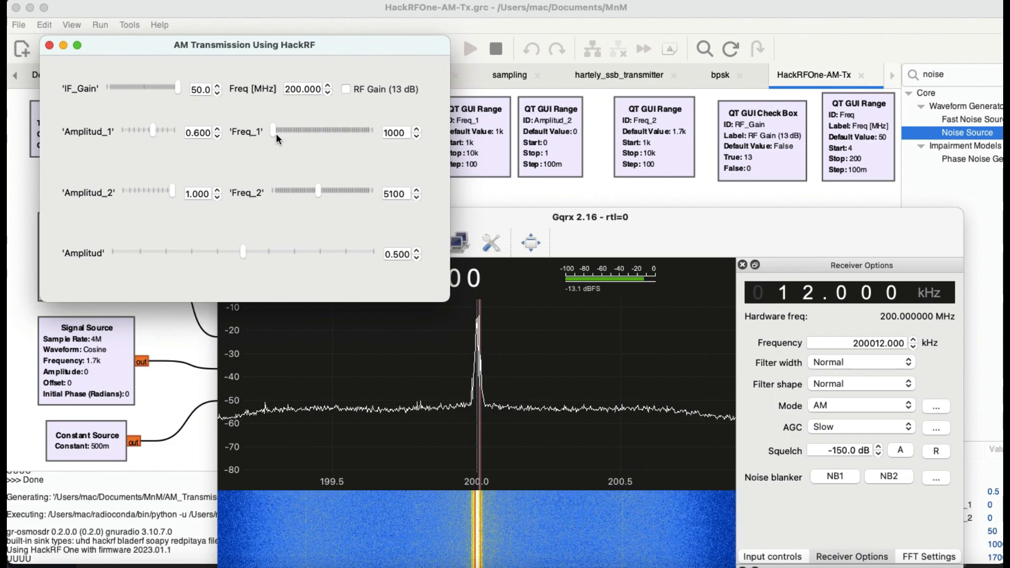
Step: Sweep Freq_1 between 1000 and 9100, return it to 1000, and bring Gqrx forward
drag(271, 132, 280, 132)
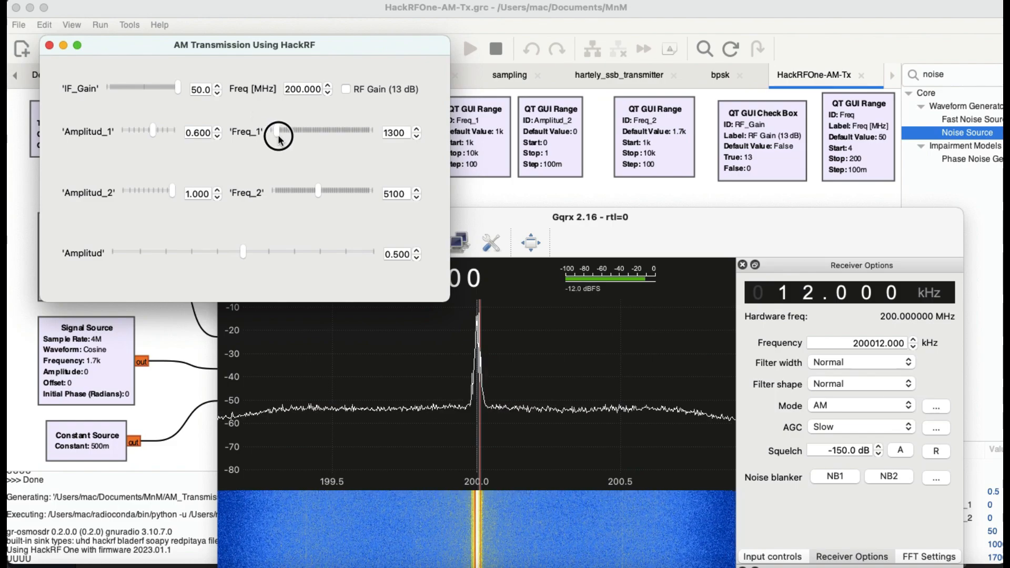
drag(278, 132, 369, 132)
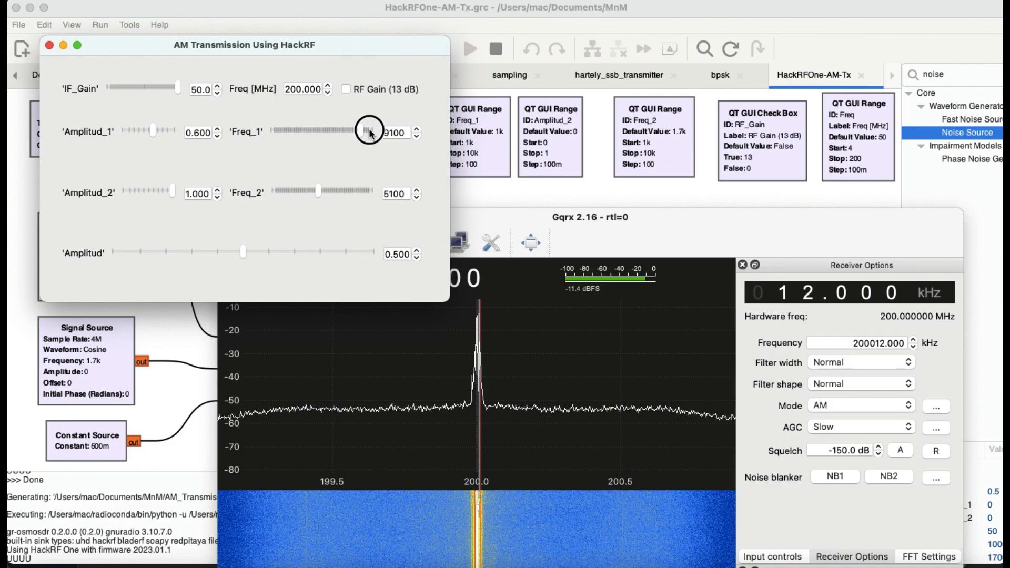
drag(369, 133, 313, 132)
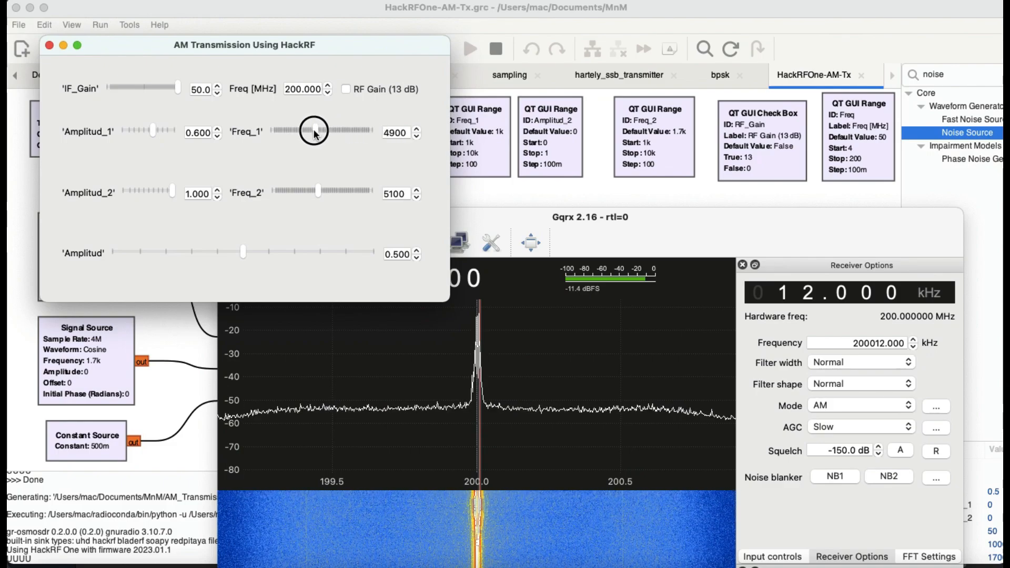
drag(313, 131, 358, 132)
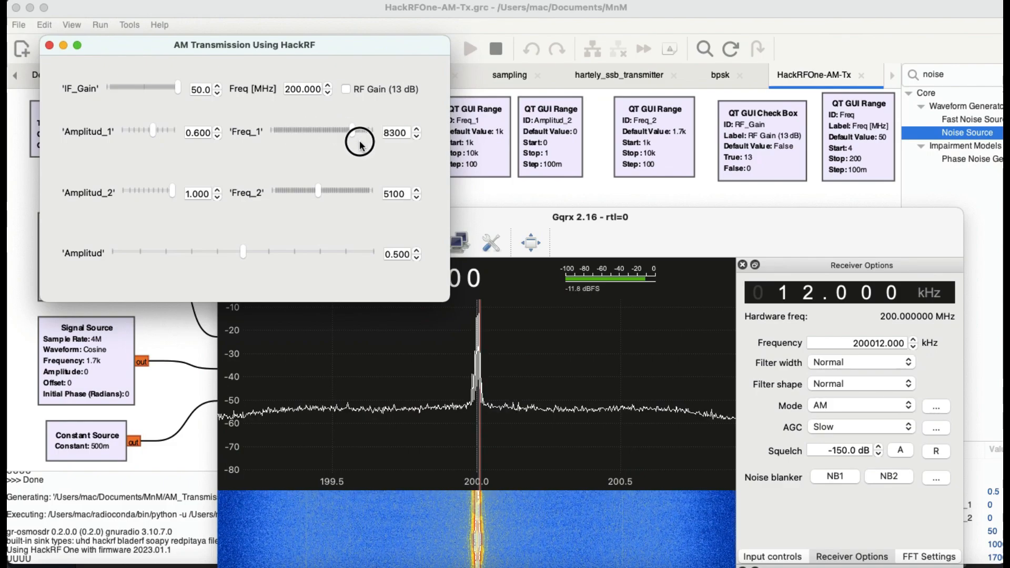
drag(361, 132, 309, 129)
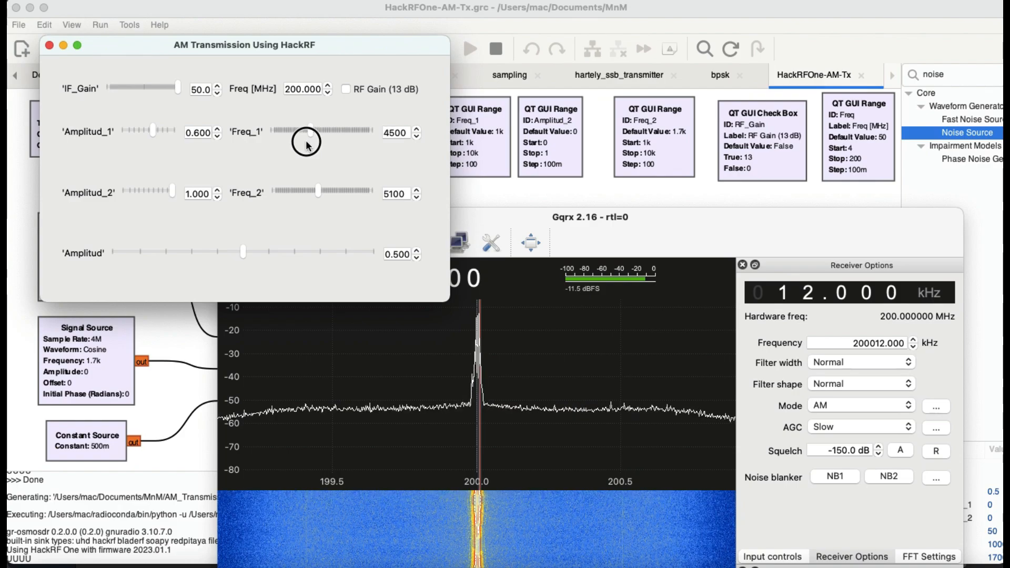
drag(310, 127, 263, 126)
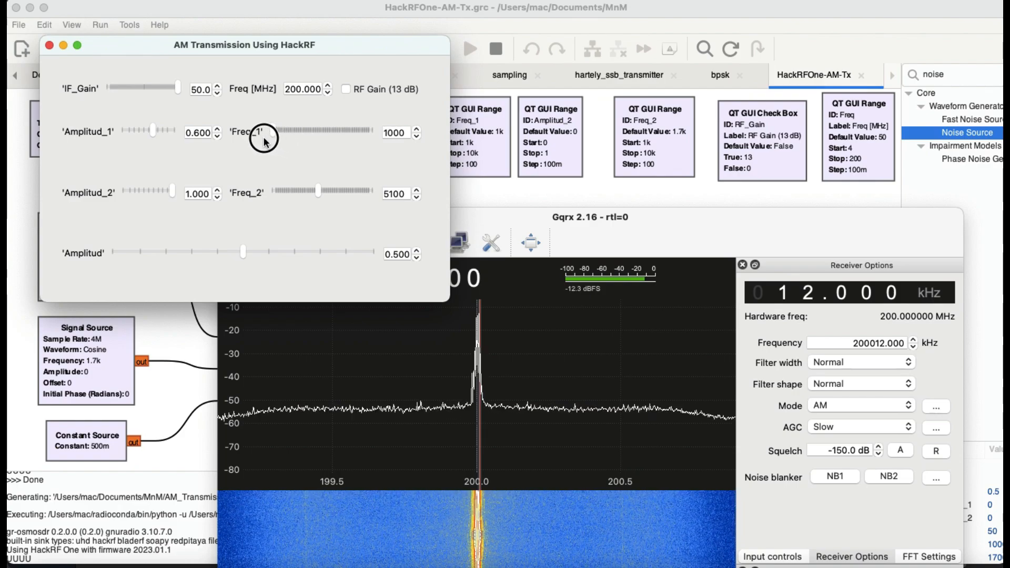
mouse_move(337, 190)
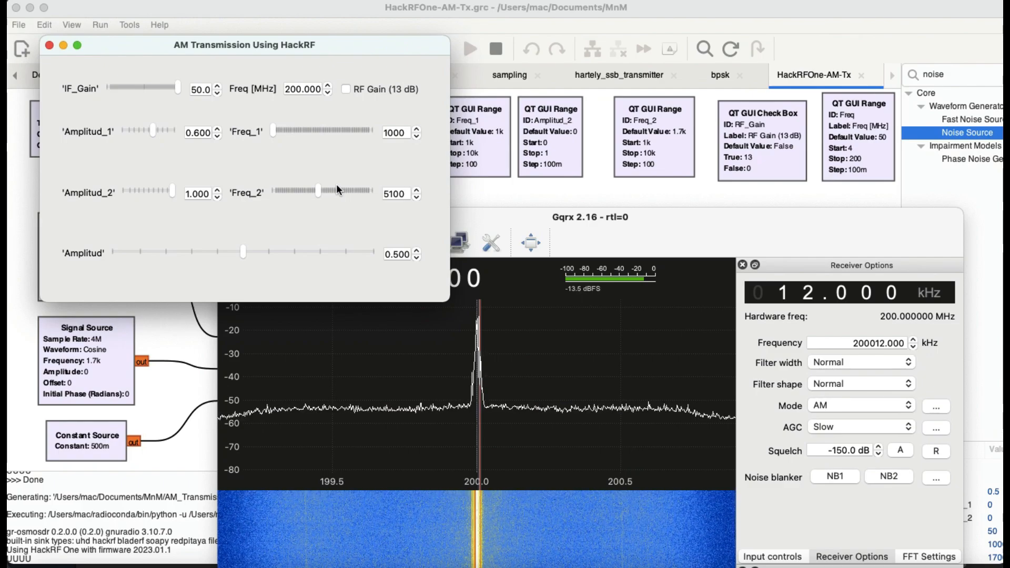
click(590, 217)
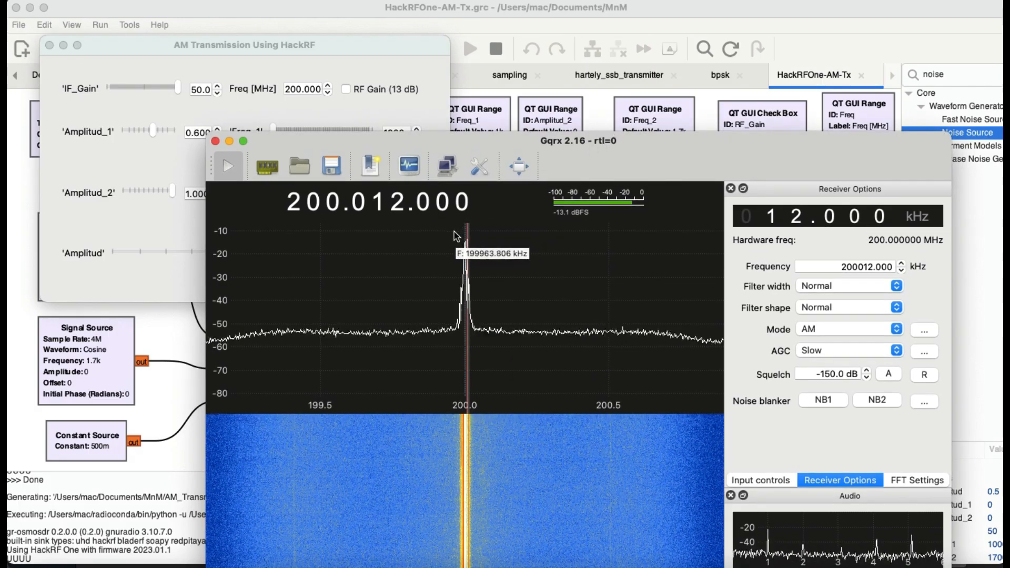
mouse_move(686, 295)
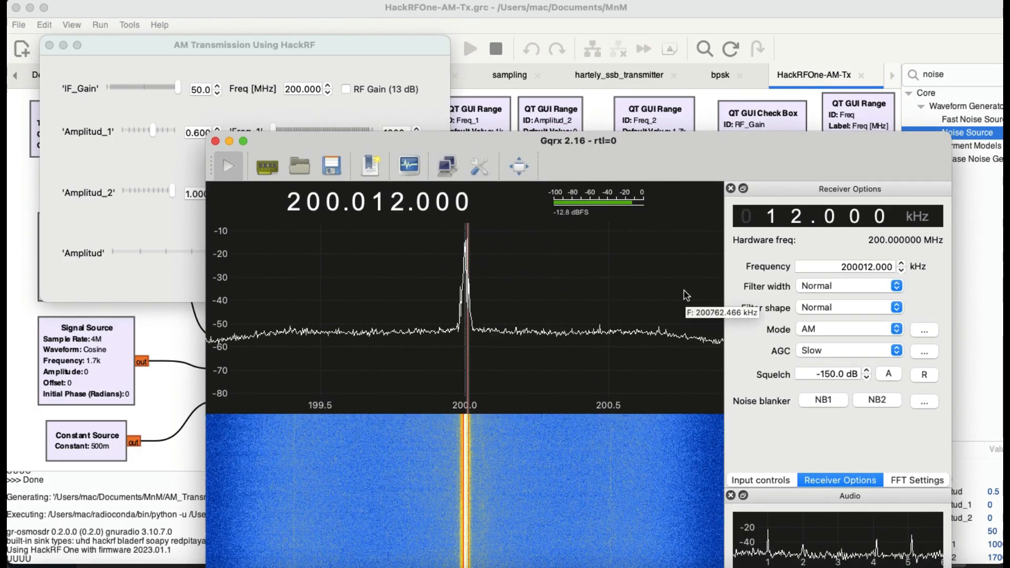